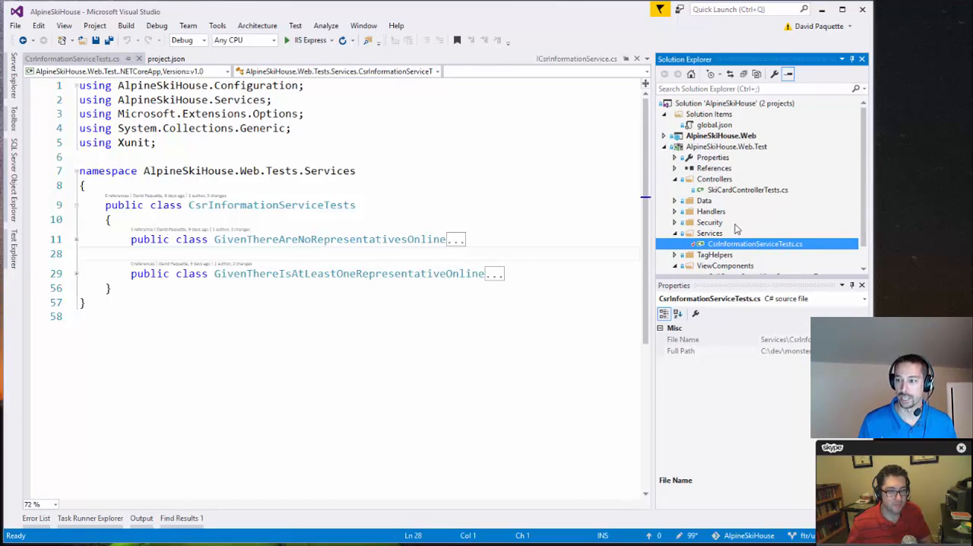
pyautogui.moveTo(745, 219)
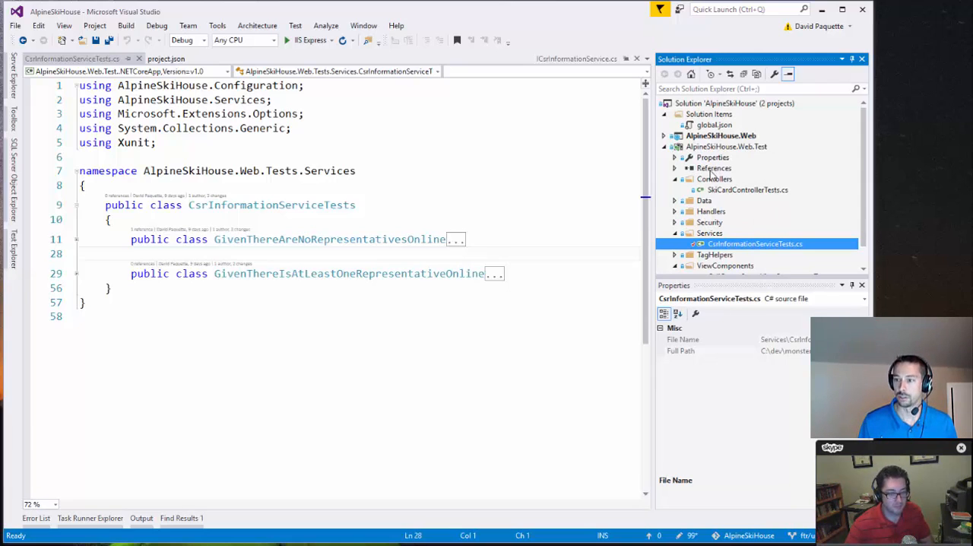
# Select the AlpineSkiHouse.Web.Test project and open its project.json file
pyautogui.click(722, 146)
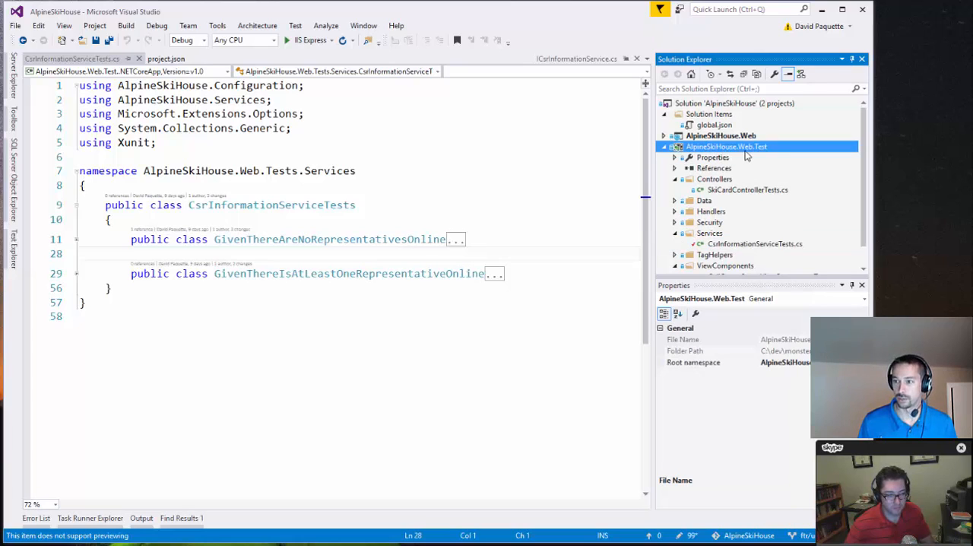
pyautogui.click(164, 59)
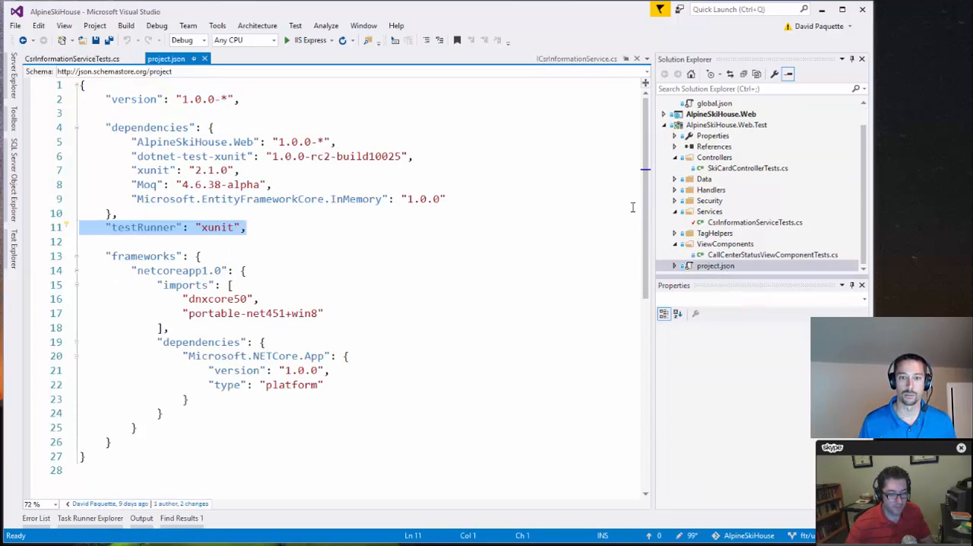
# Review the xunit test dependencies in project.json, then go back to CsrInformationServiceTests.cs
pyautogui.doubleClick(194, 141)
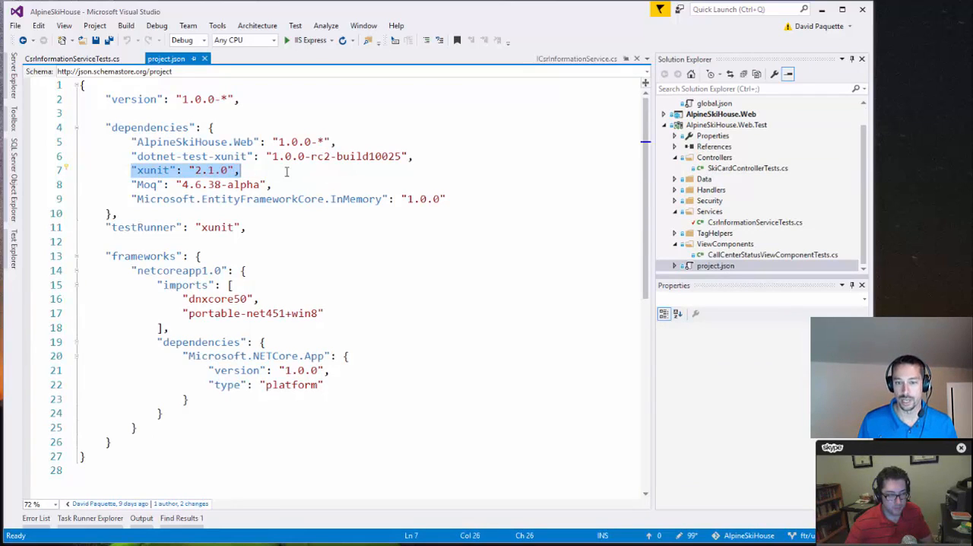
pyautogui.moveTo(332, 142)
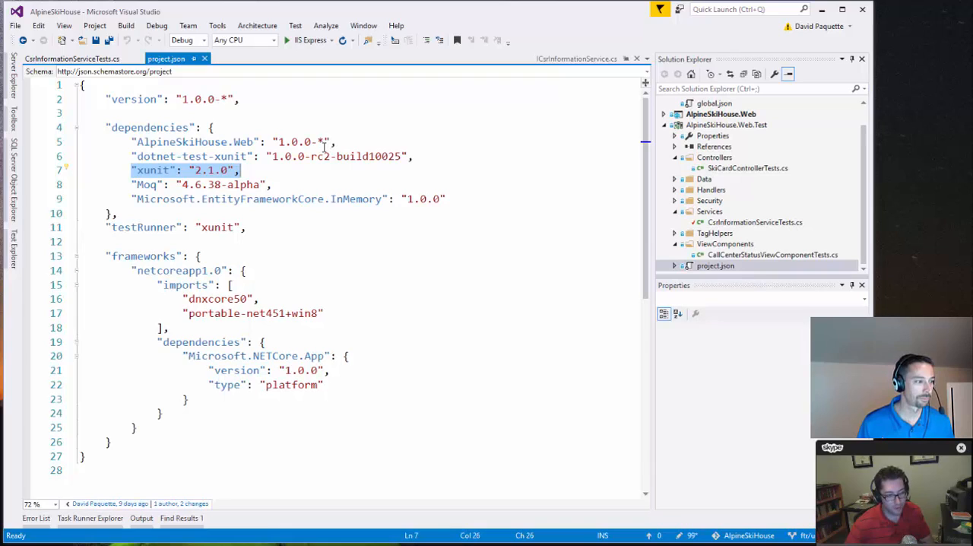
pyautogui.moveTo(336, 198)
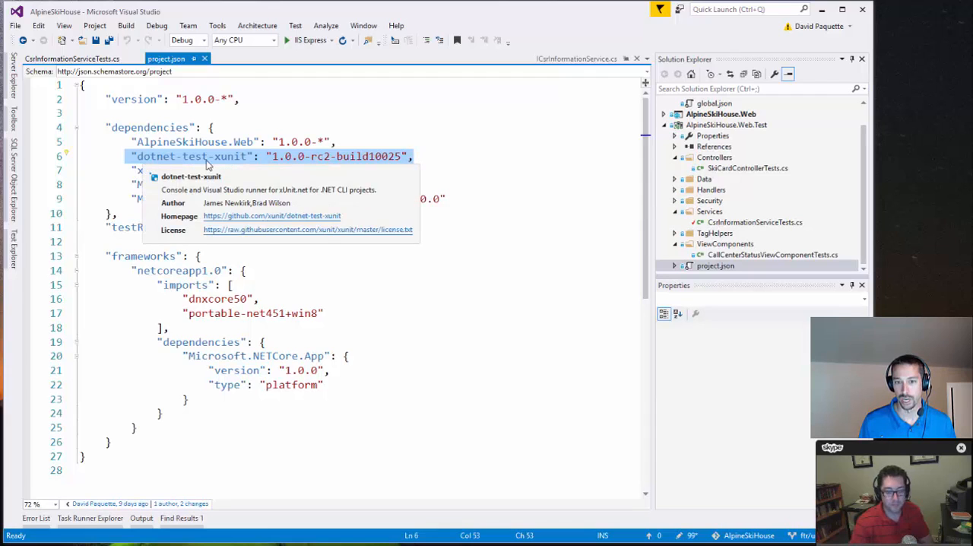
pyautogui.moveTo(234, 163)
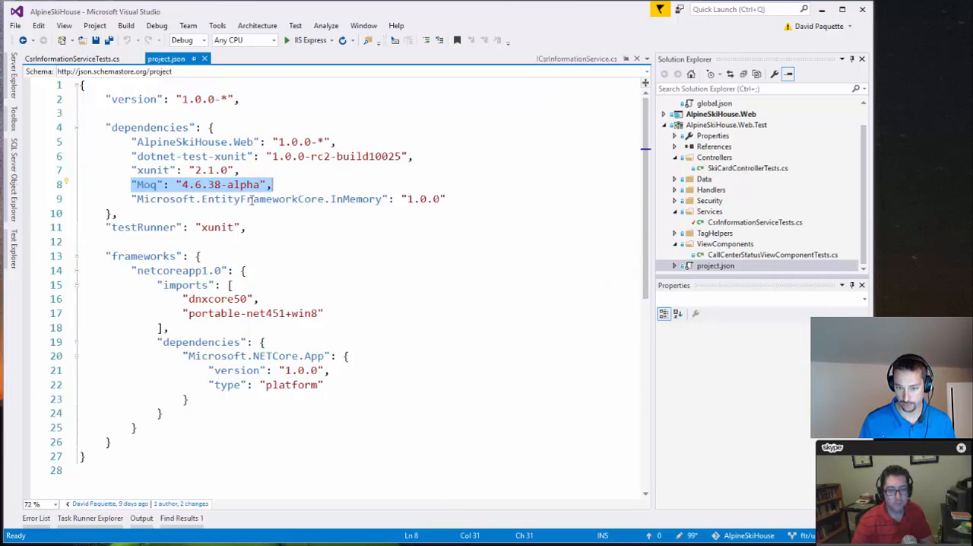
pyautogui.scroll(-3)
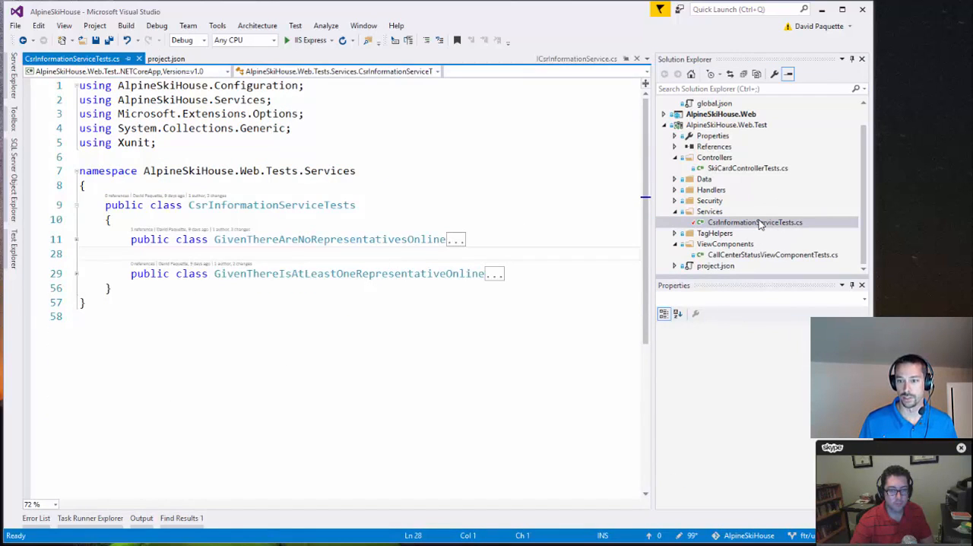
pyautogui.moveTo(539, 205)
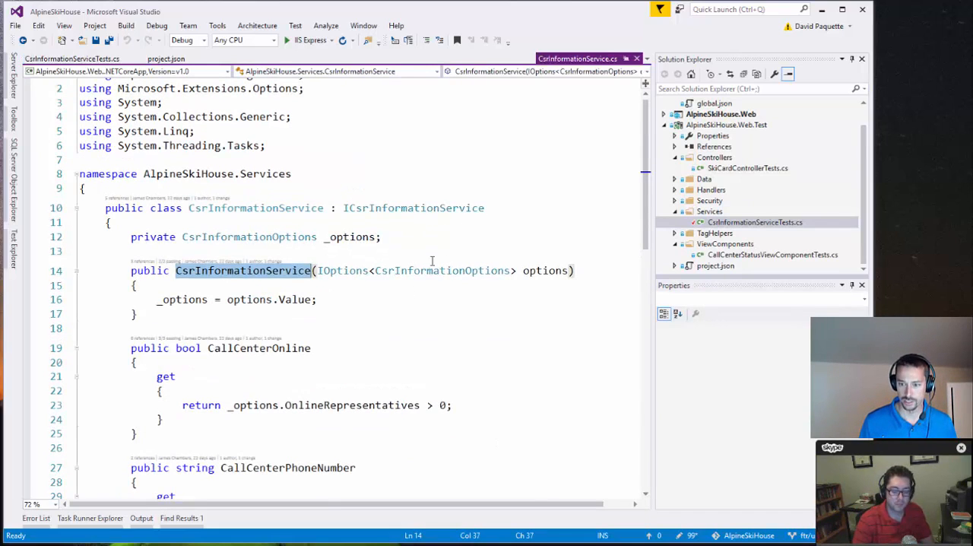
# Scroll CsrInformationService.cs through its CsrInformationOptions constructor and CallCenterOnline property
pyautogui.scroll(-3)
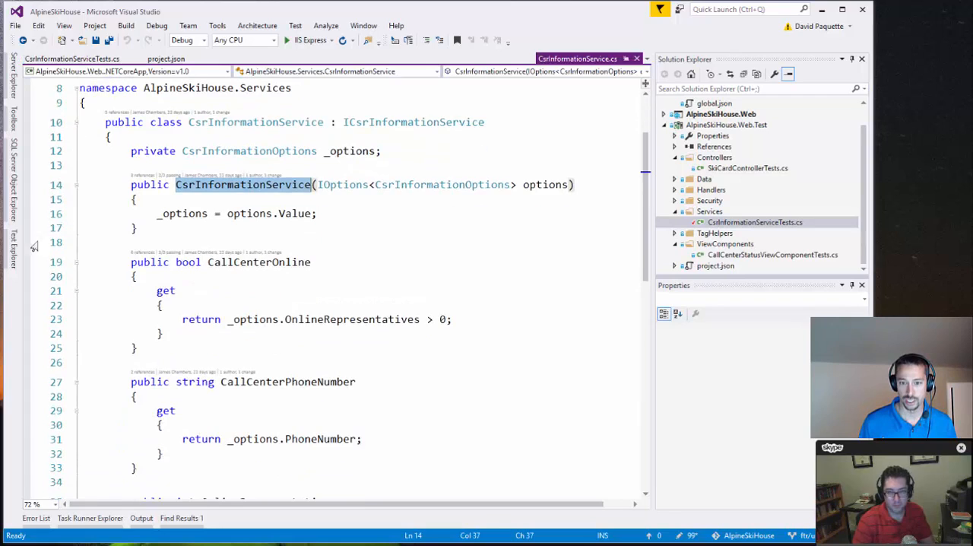
pyautogui.moveTo(331, 319)
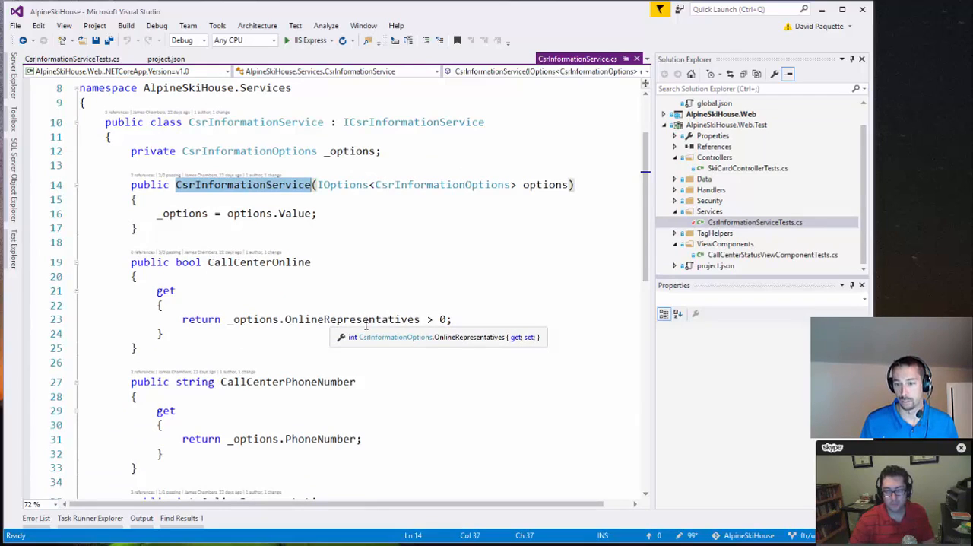
pyautogui.moveTo(536, 228)
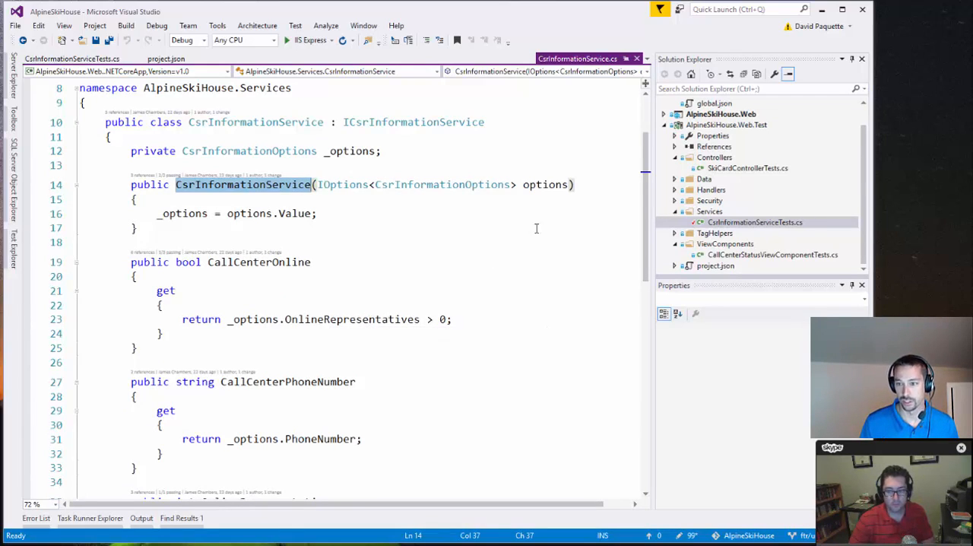
pyautogui.moveTo(258, 261)
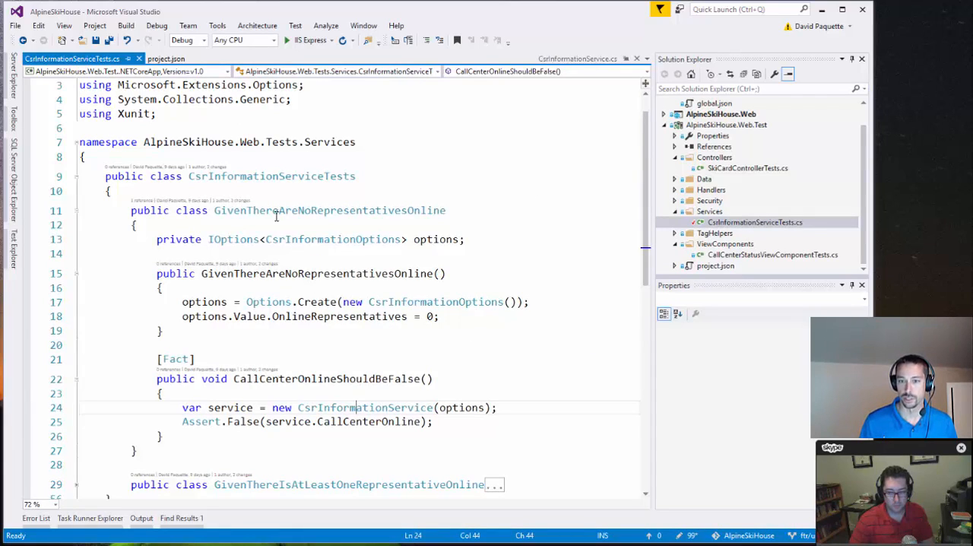
pyautogui.moveTo(431, 215)
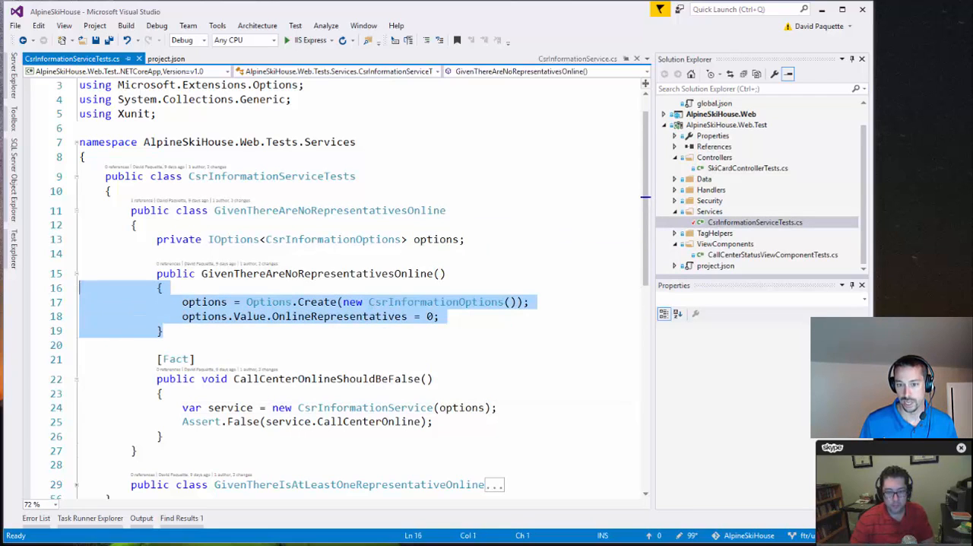
# Scroll the expanded test class down to GivenThereIsAtLeastOneRepresentativeOnline's Theory tests
pyautogui.scroll(-3)
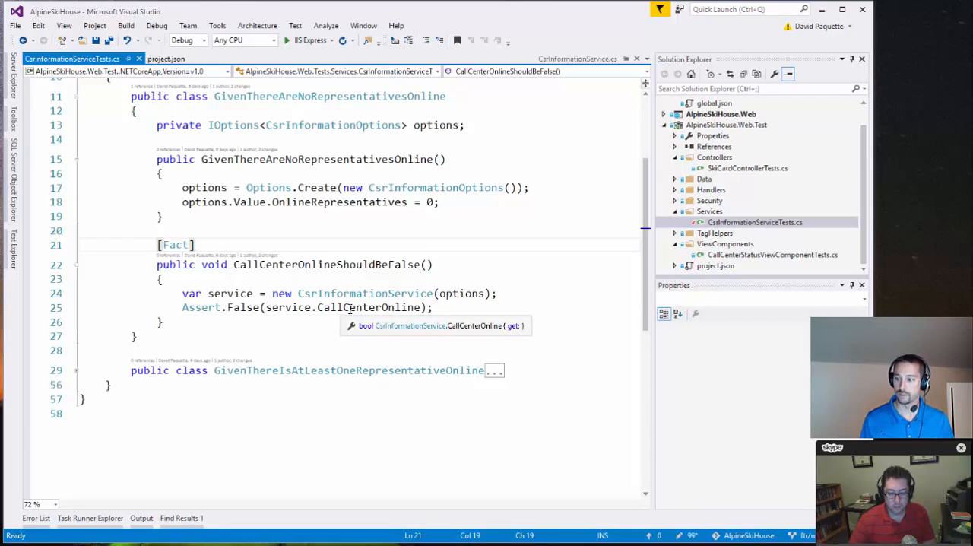
pyautogui.scroll(-3)
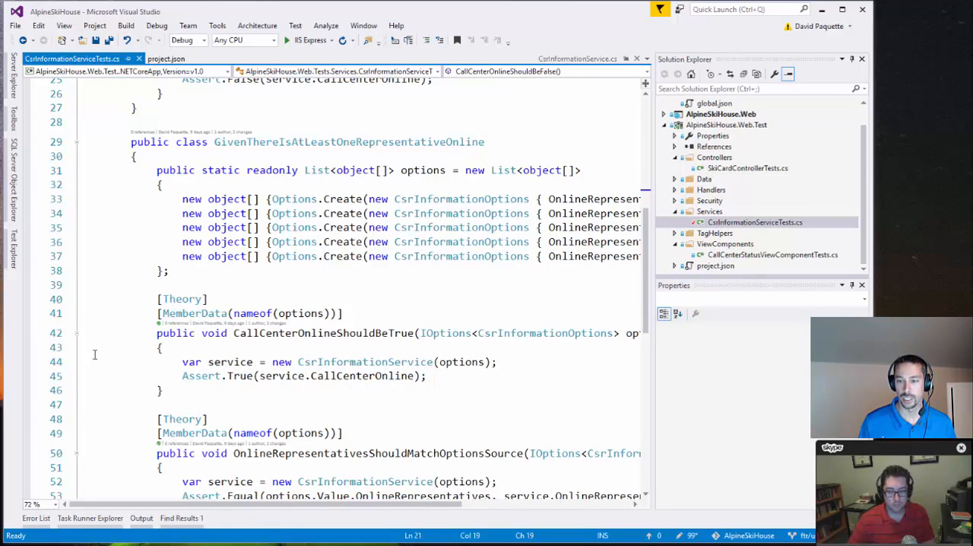
pyautogui.scroll(-3)
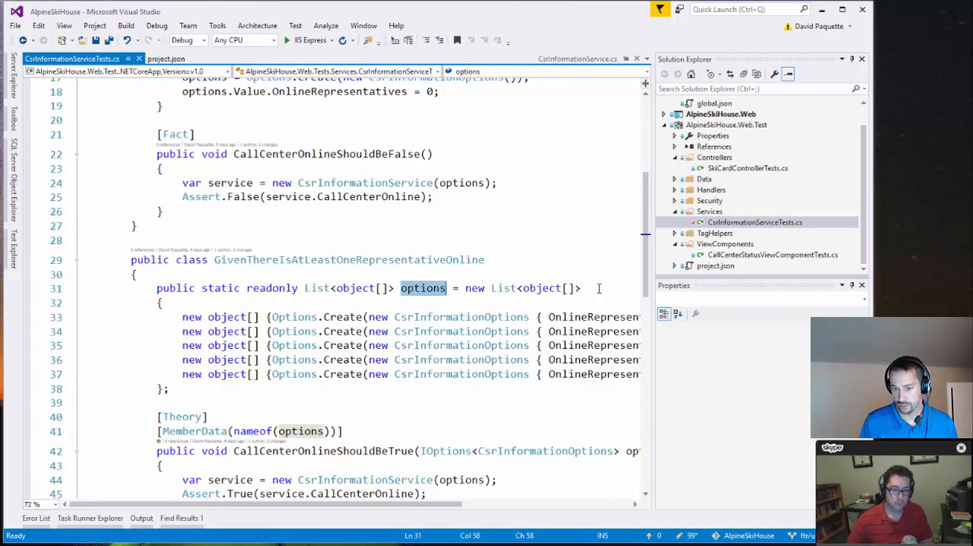
pyautogui.moveTo(576, 302)
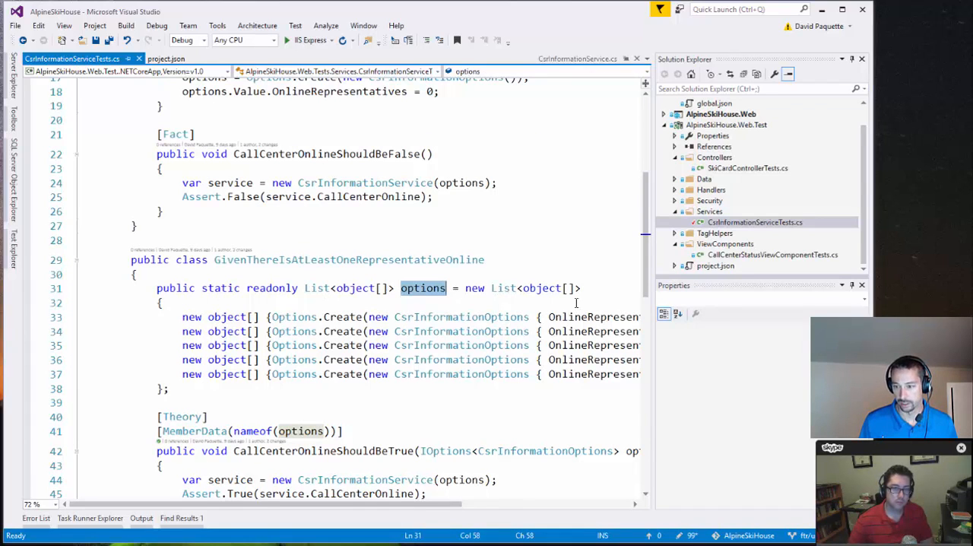
pyautogui.moveTo(458, 491)
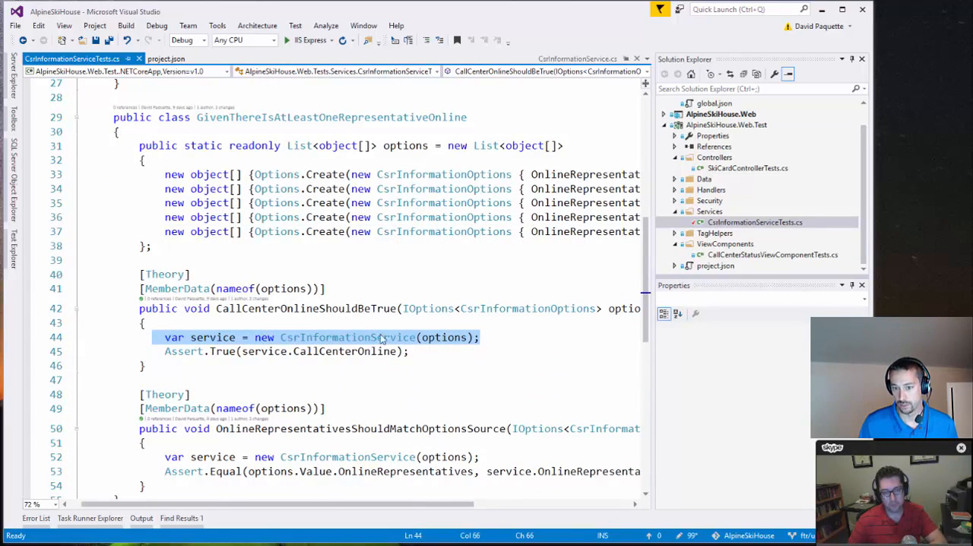
pyautogui.moveTo(449, 336)
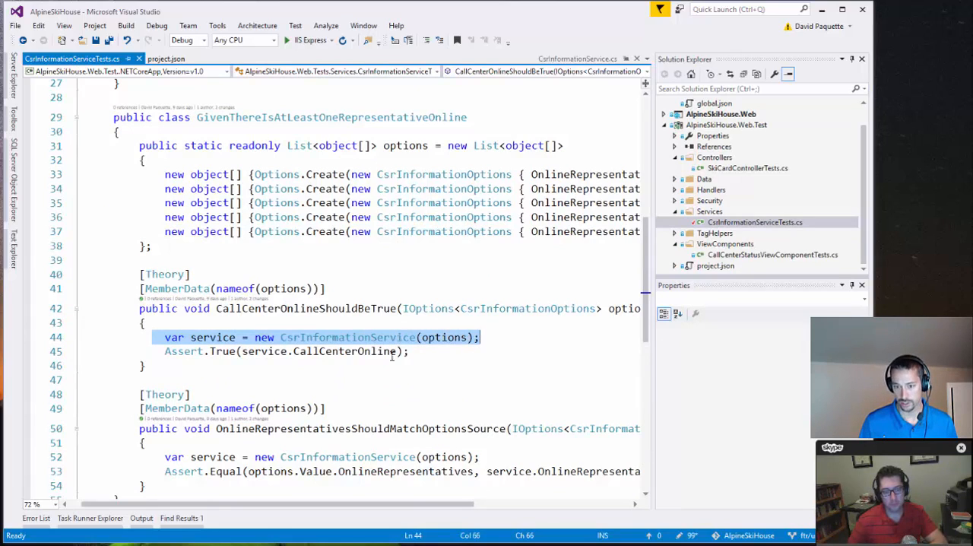
pyautogui.moveTo(337, 351)
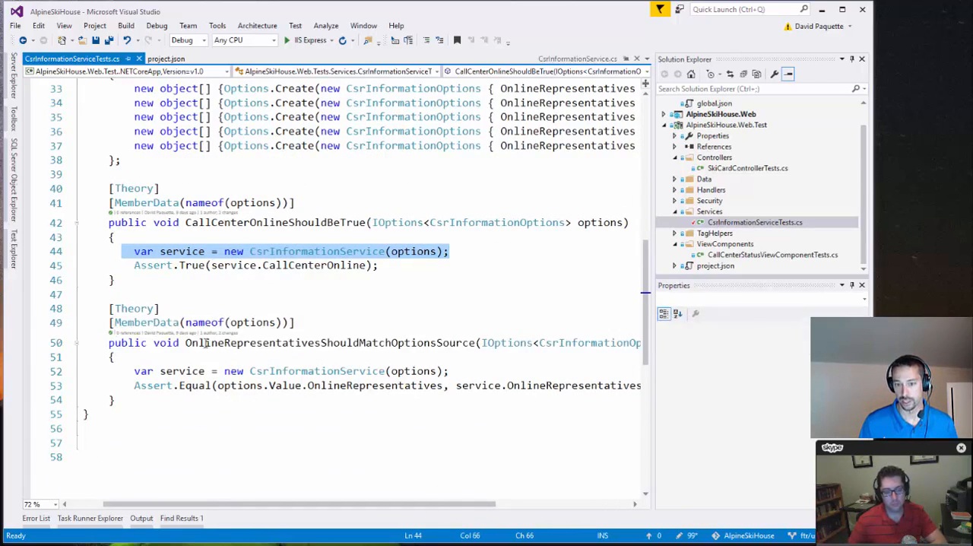
pyautogui.moveTo(219, 356)
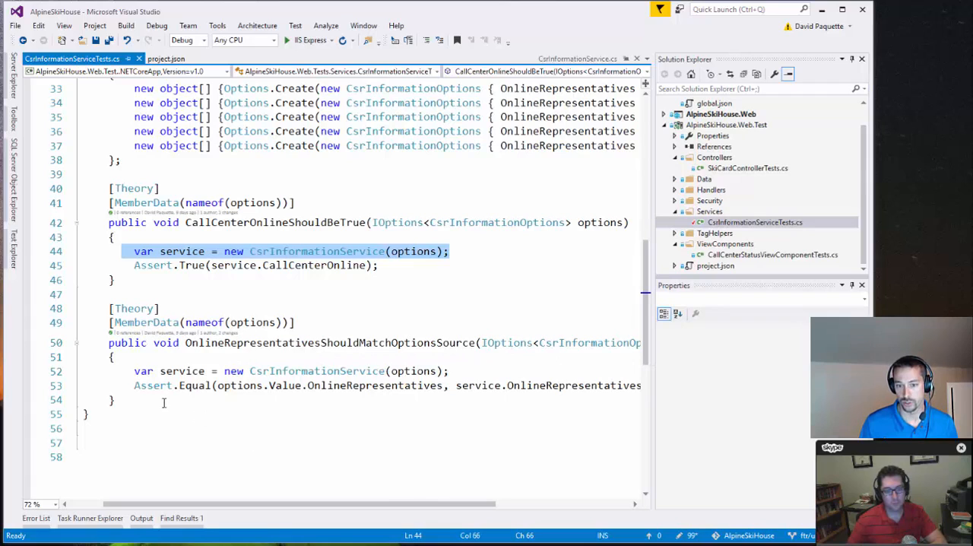
pyautogui.moveTo(277, 392)
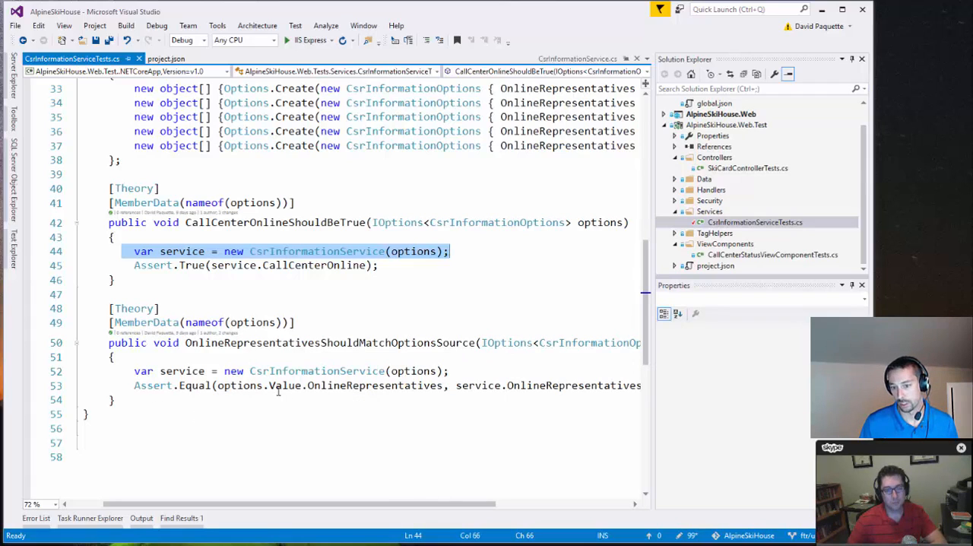
pyautogui.moveTo(357, 385)
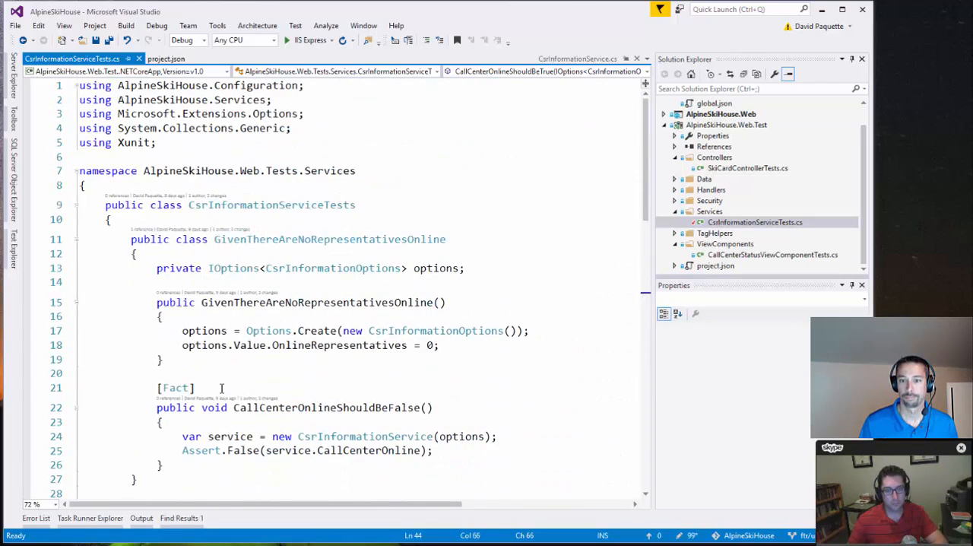
# Scroll the test file and open Command Prompt in the AlpineSkiHouse.Web.Test folder
pyautogui.scroll(-3)
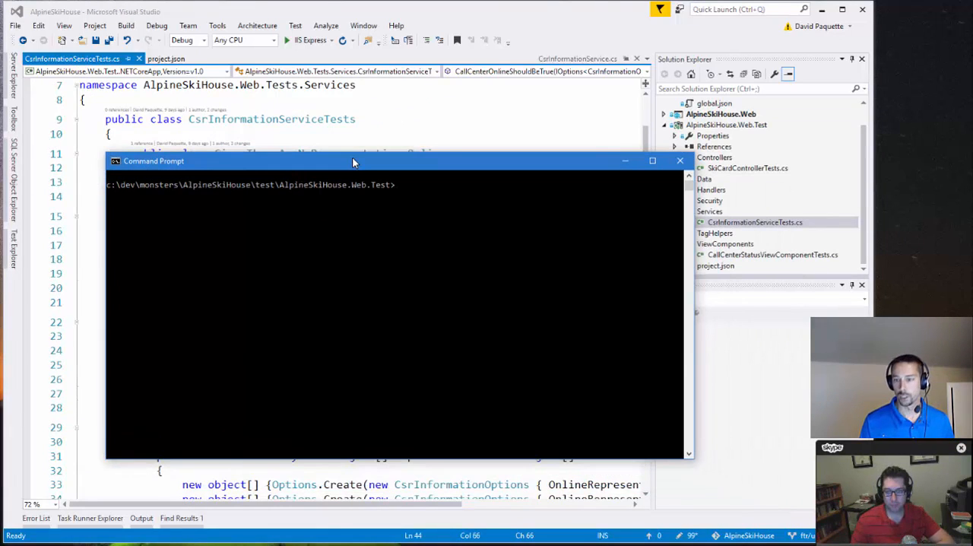
# List the folder with dir, then run dotnet build for 0 warnings, 0 errors
pyautogui.write('dir')
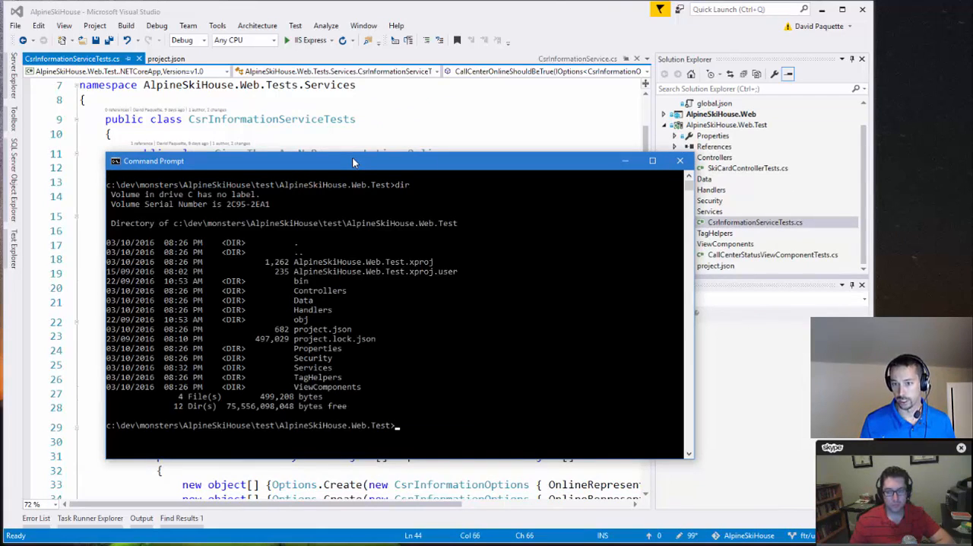
pyautogui.moveTo(735, 188)
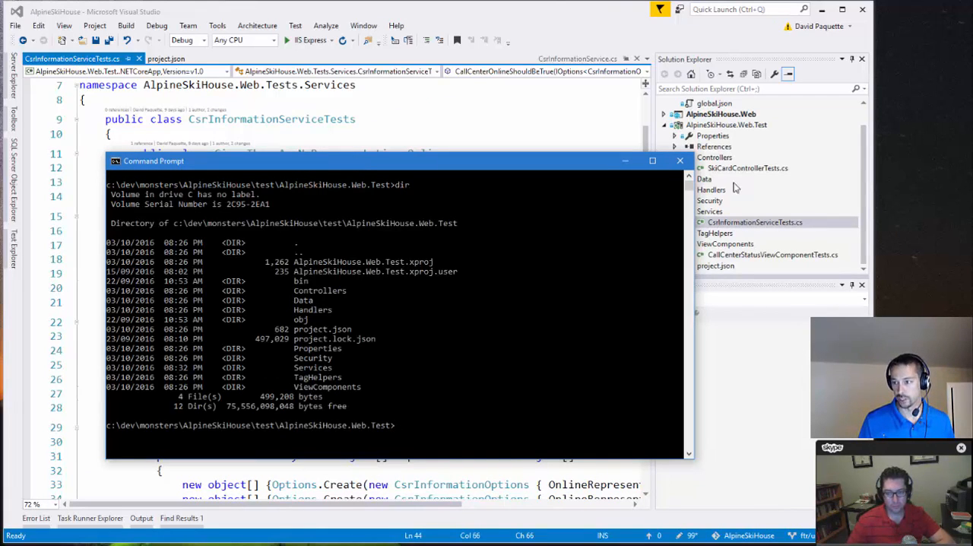
pyautogui.write('dot')
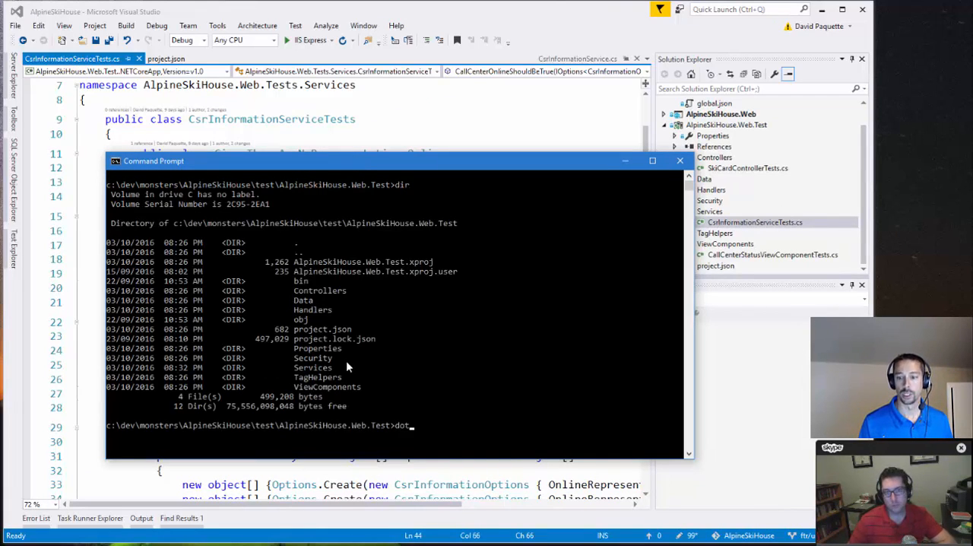
pyautogui.write('net build')
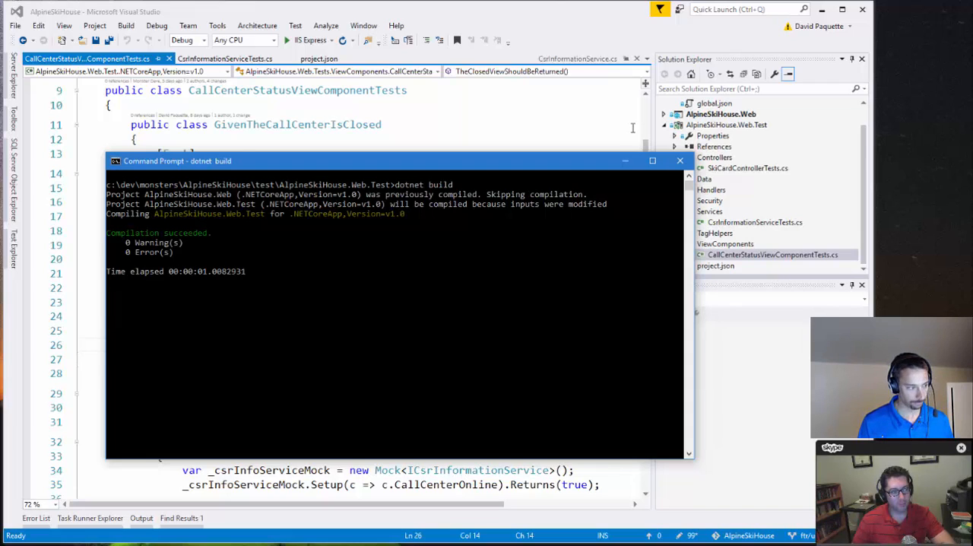
# Run dotnet test so all 20 tests pass, then return to Visual Studio
pyautogui.write('dotnet test')
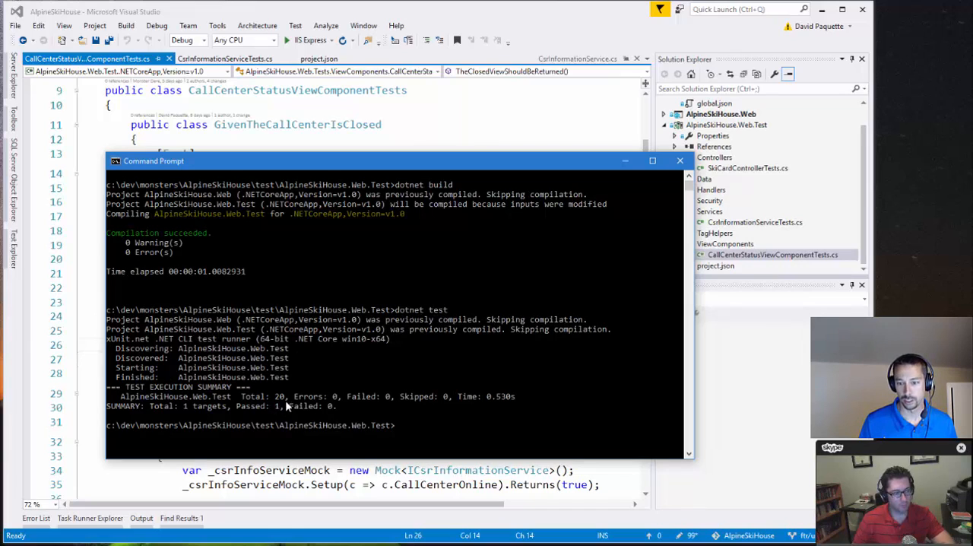
pyautogui.moveTo(307, 415)
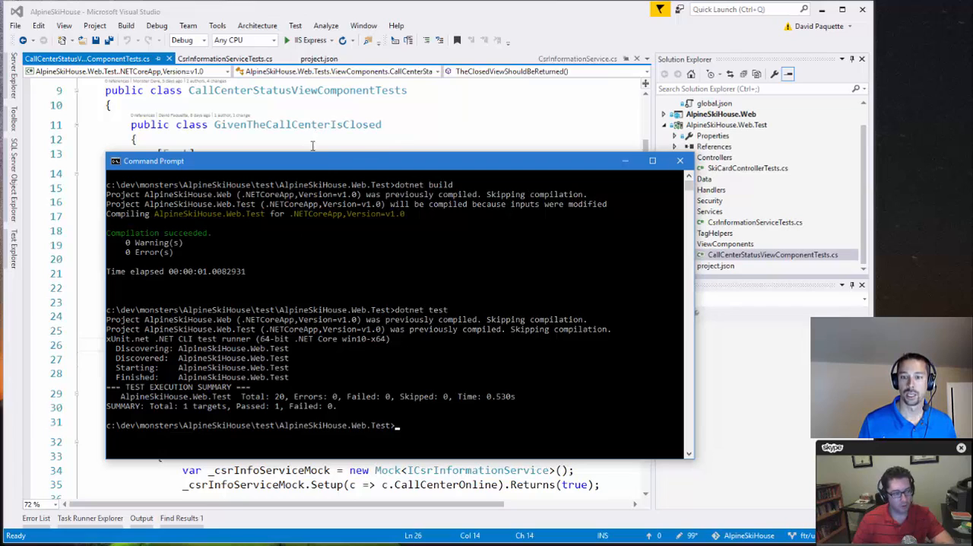
pyautogui.moveTo(324, 266)
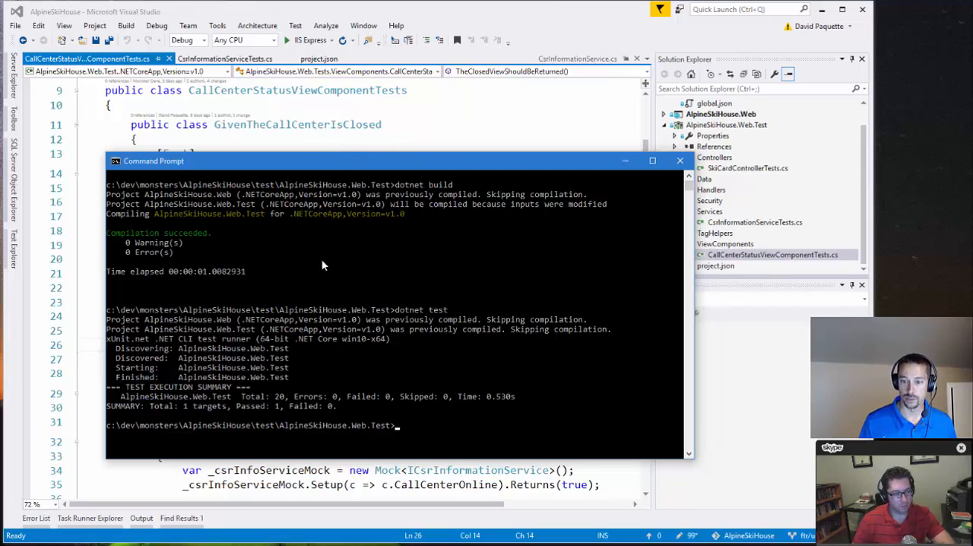
pyautogui.moveTo(154, 294)
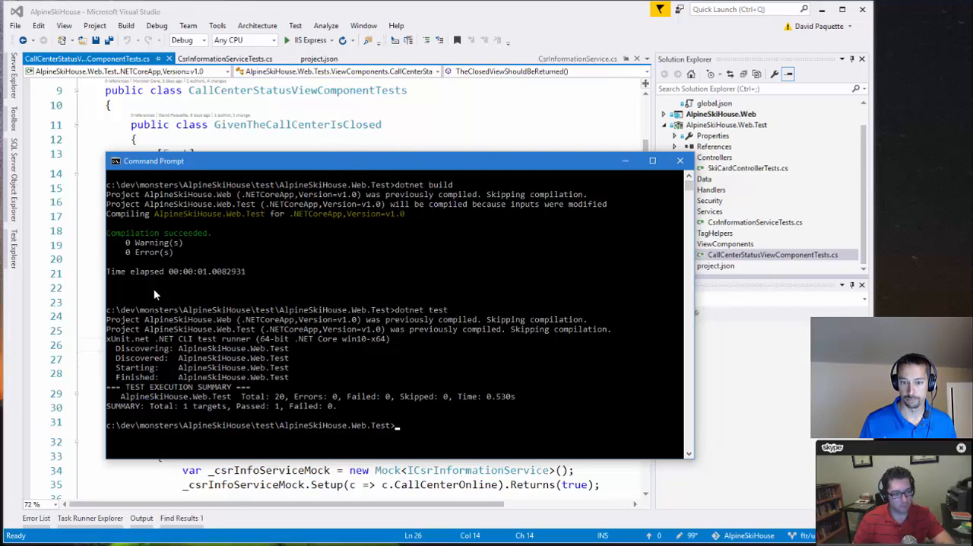
pyautogui.moveTo(275, 259)
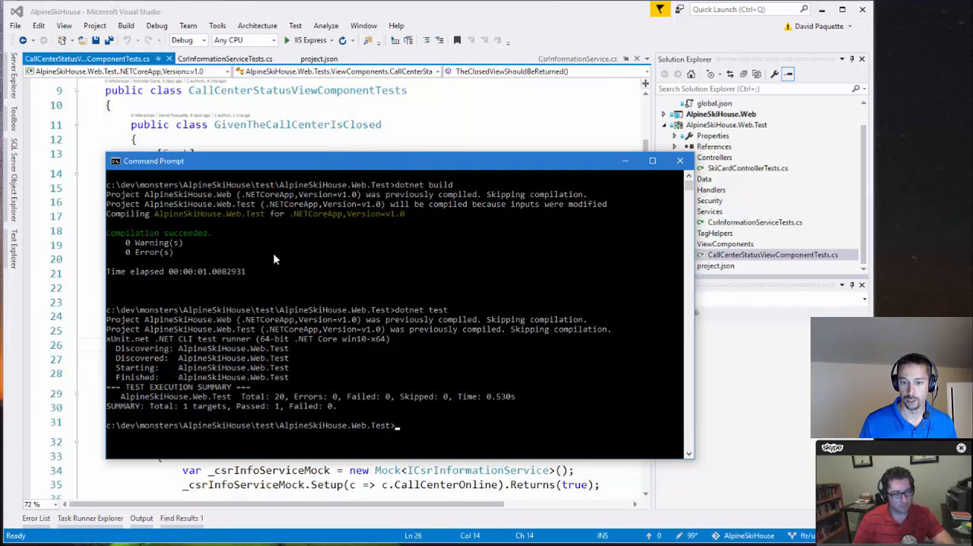
pyautogui.moveTo(351, 171)
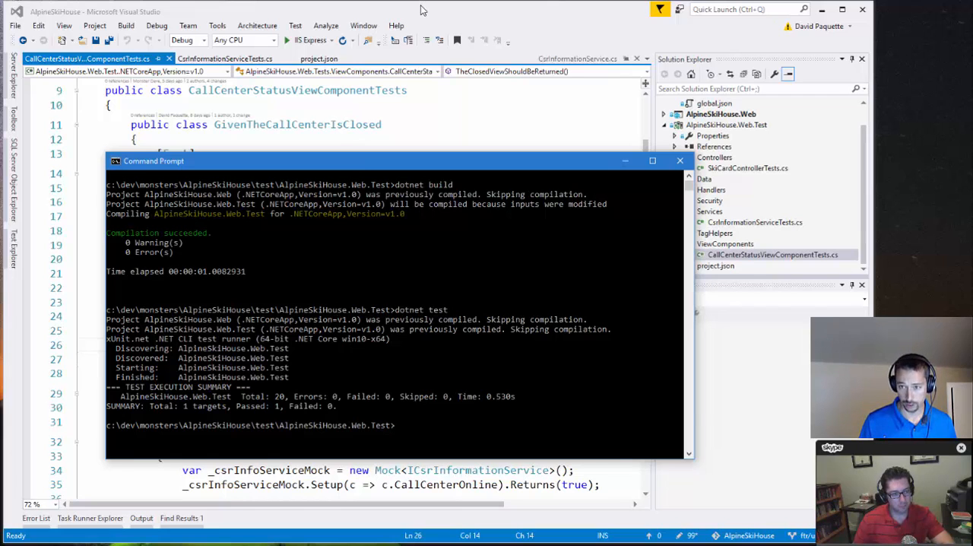
pyautogui.click(680, 161)
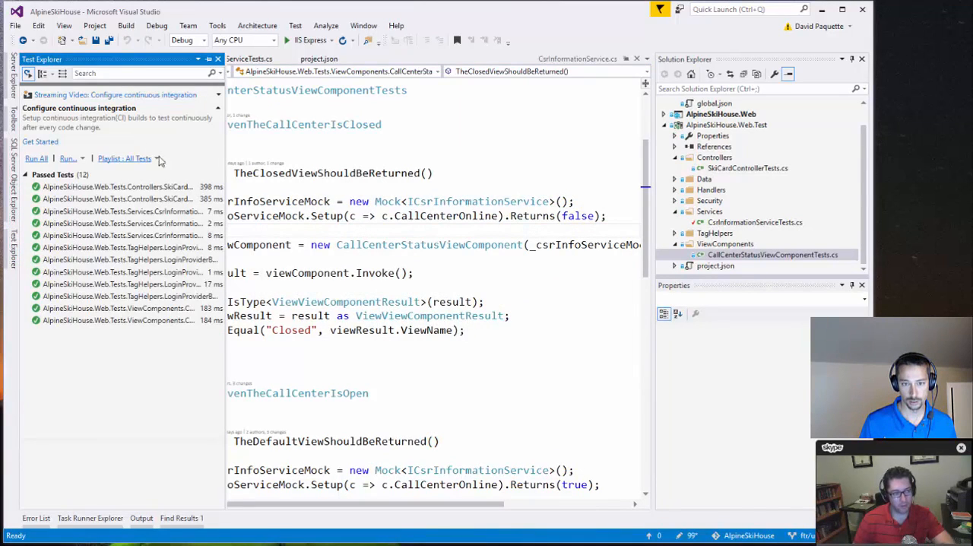
pyautogui.moveTo(322, 25)
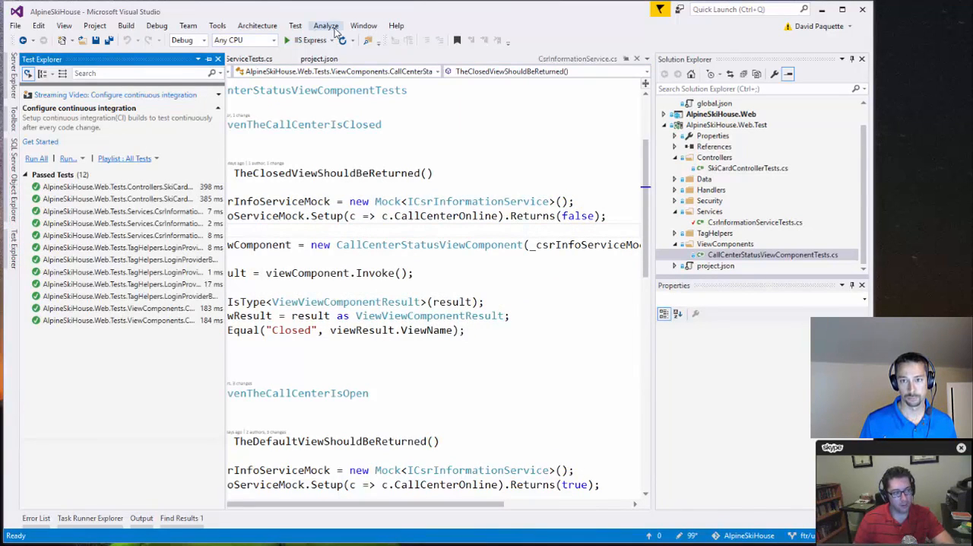
# Open Test Explorer from the Test menu, then reopen the Test menu for its settings
pyautogui.click(295, 26)
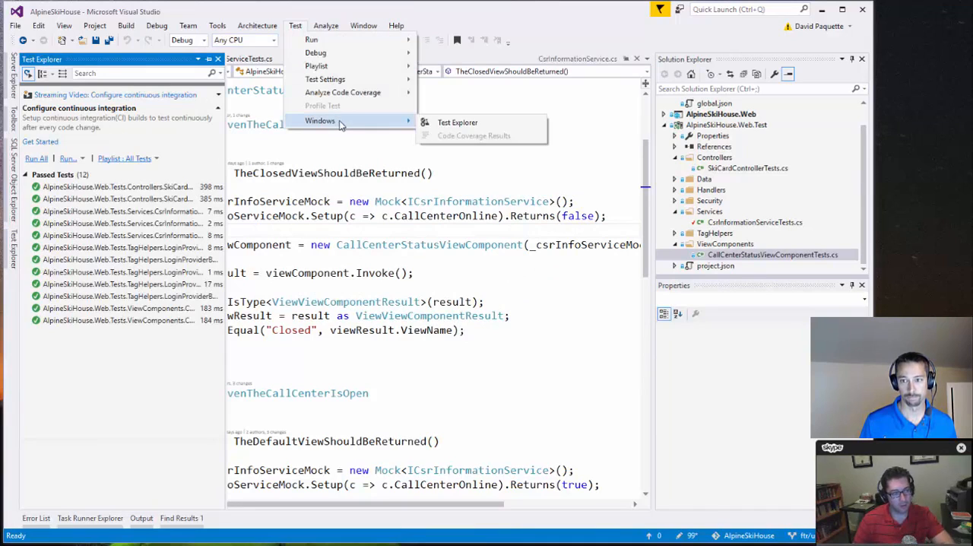
pyautogui.moveTo(457, 122)
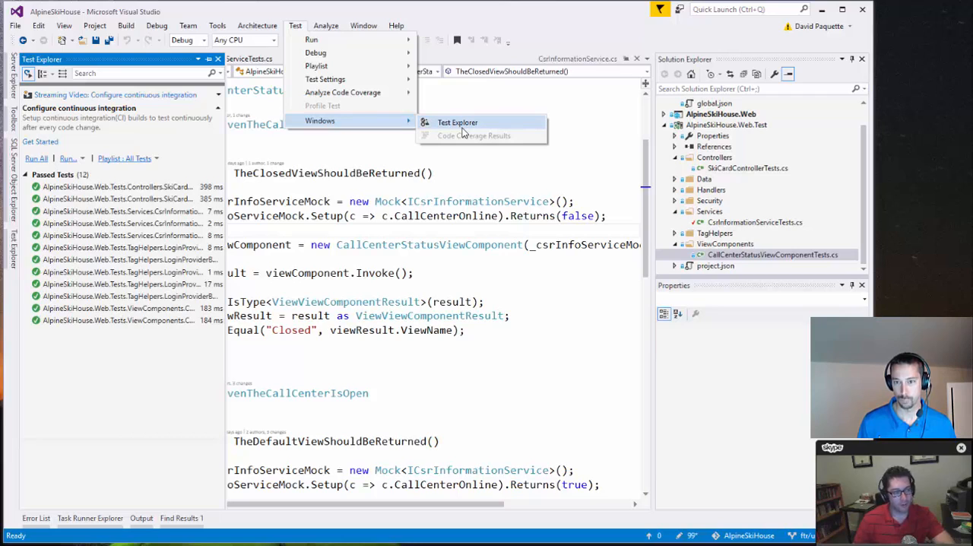
pyautogui.click(456, 121)
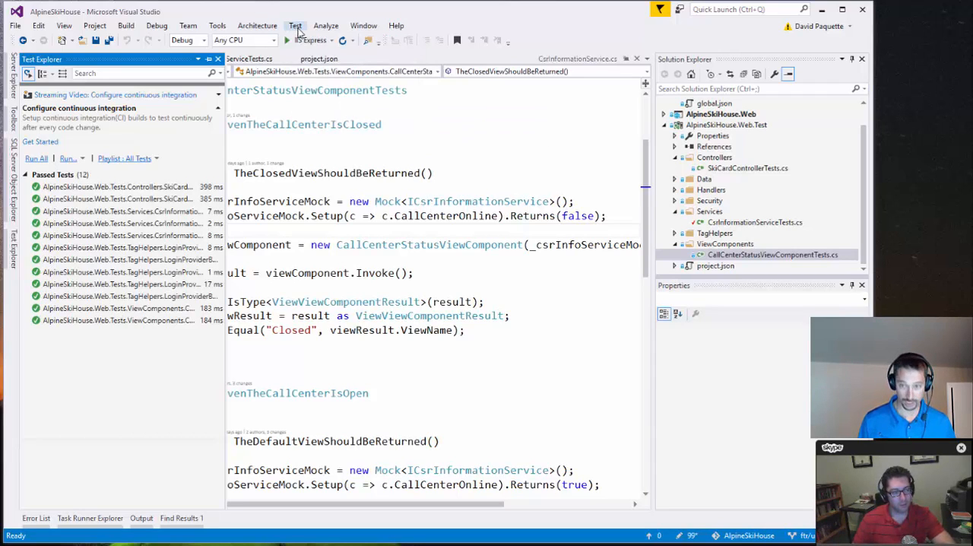
pyautogui.click(295, 25)
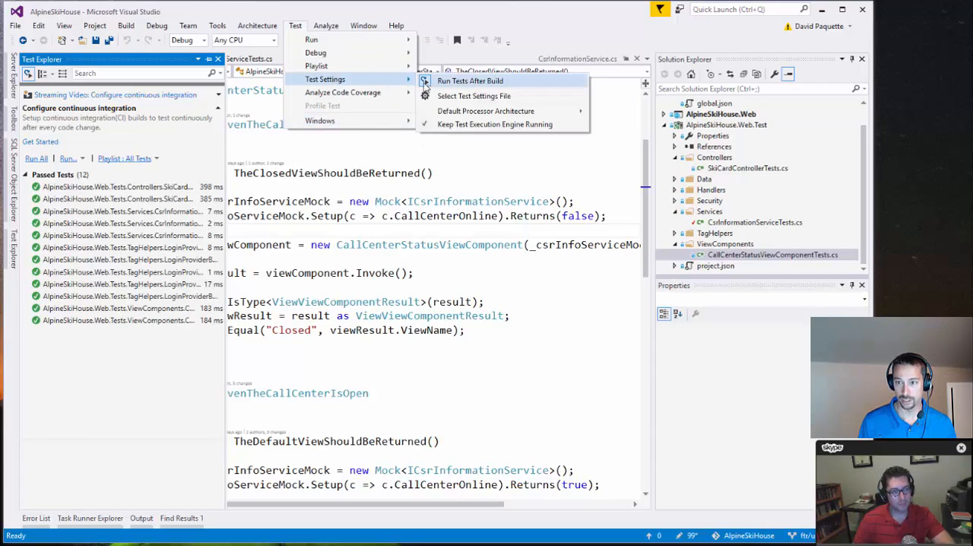
pyautogui.moveTo(320, 120)
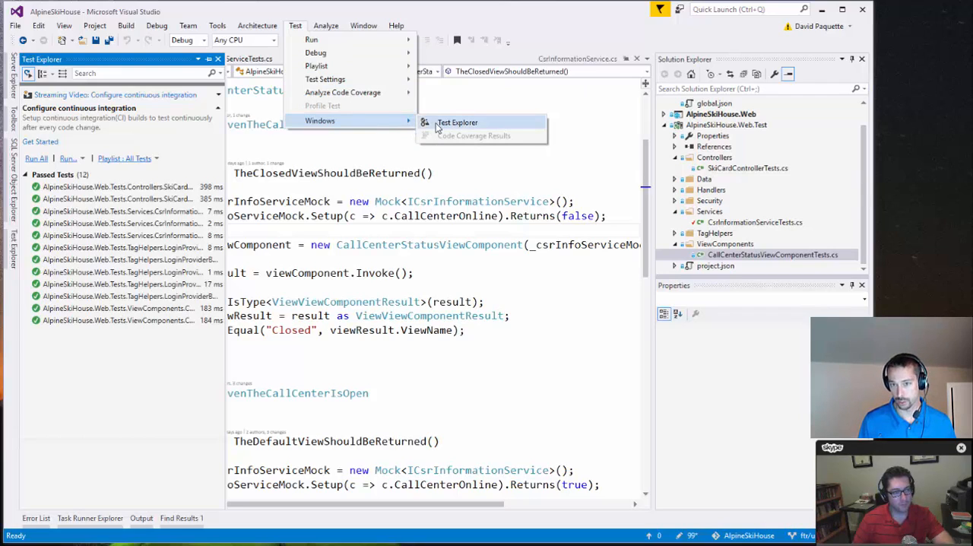
pyautogui.moveTo(448, 136)
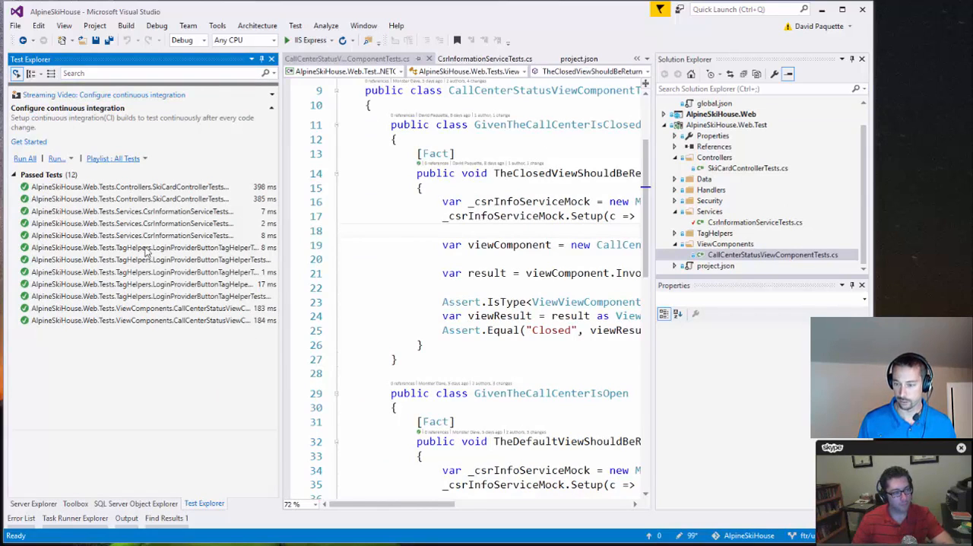
pyautogui.moveTo(708, 73)
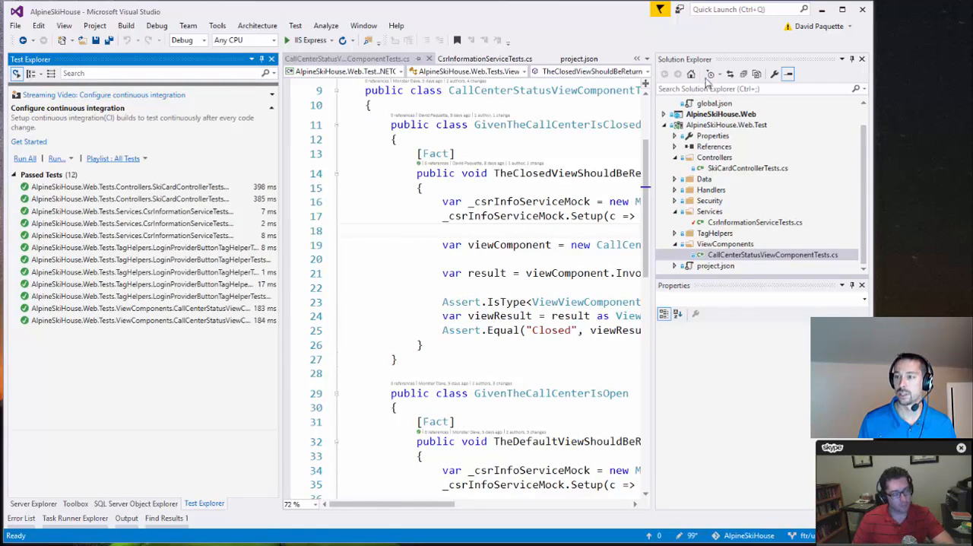
# Build AlpineSkiHouse.Web.Test from its Solution Explorer context menu
pyautogui.rightClick(726, 125)
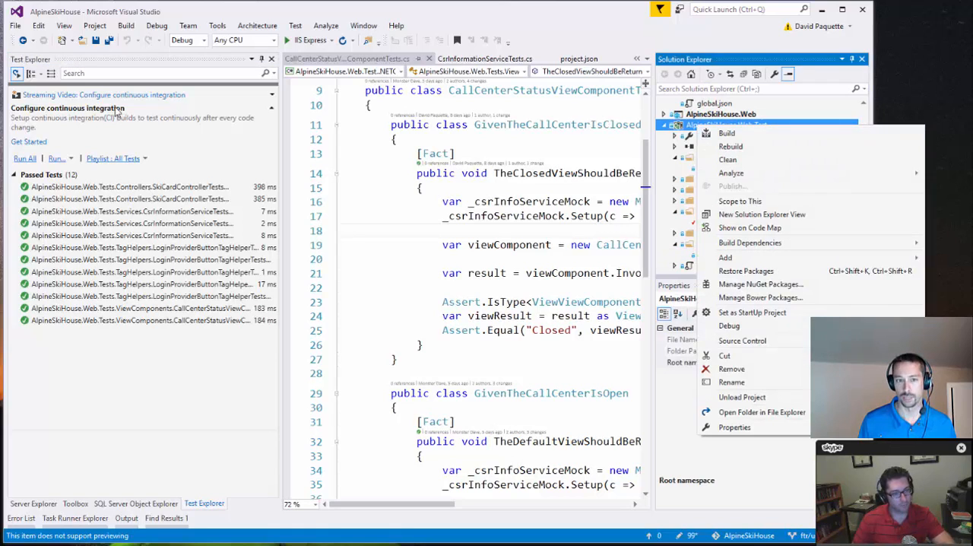
pyautogui.moveTo(220, 64)
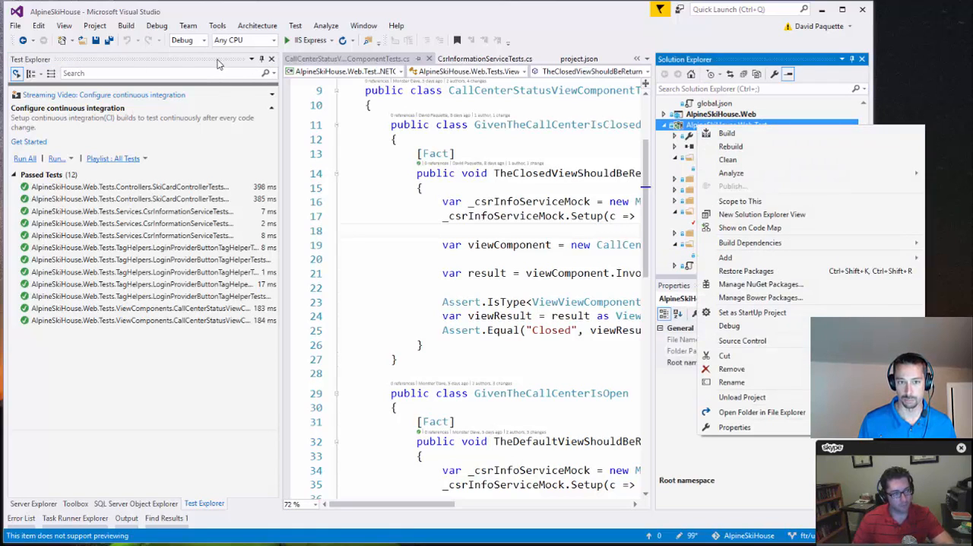
pyautogui.moveTo(803, 141)
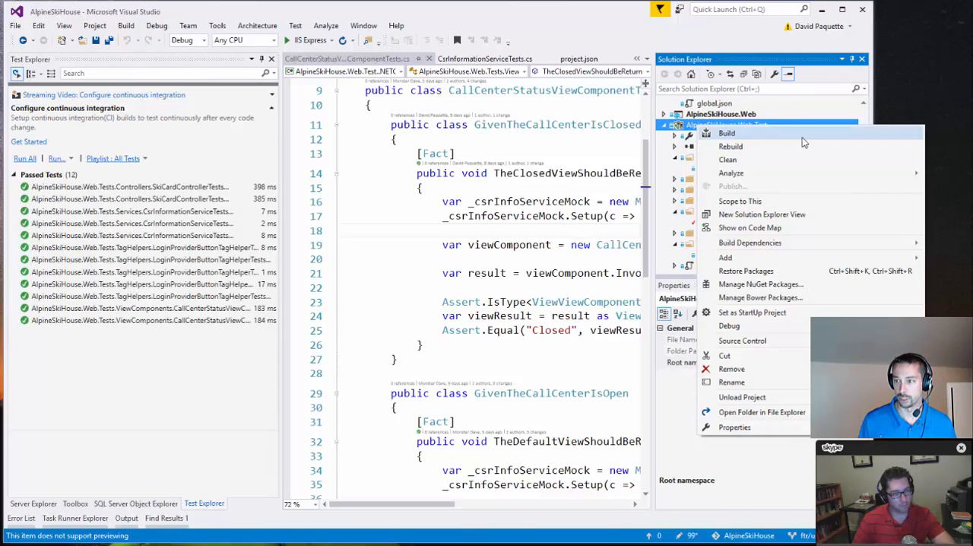
pyautogui.click(727, 133)
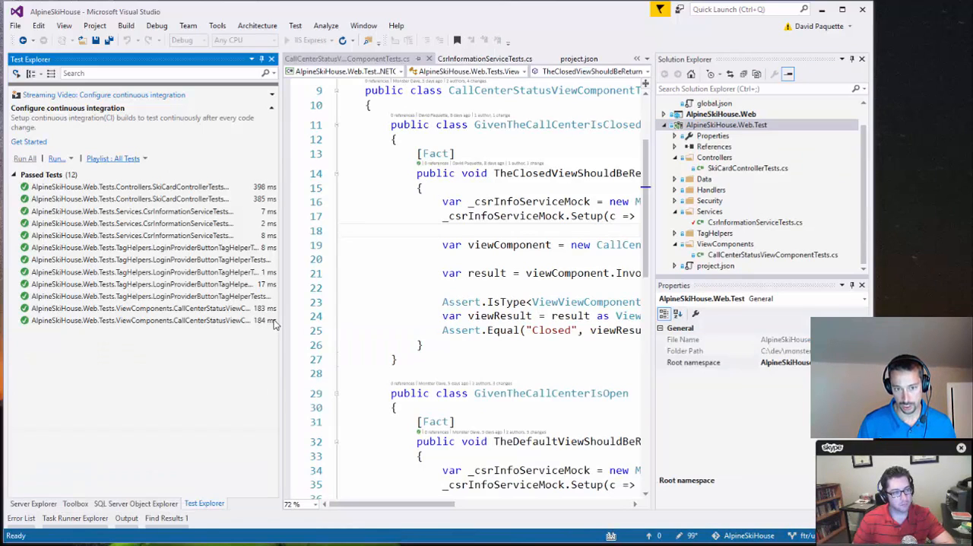
pyautogui.moveTo(101, 136)
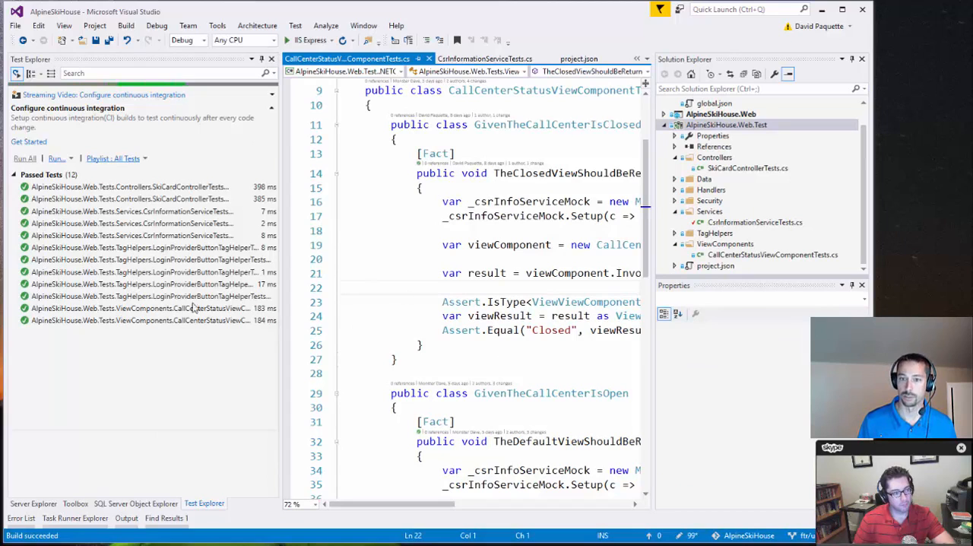
# Run all 12 tests again and view individual CsrInformationService test details
pyautogui.click(22, 158)
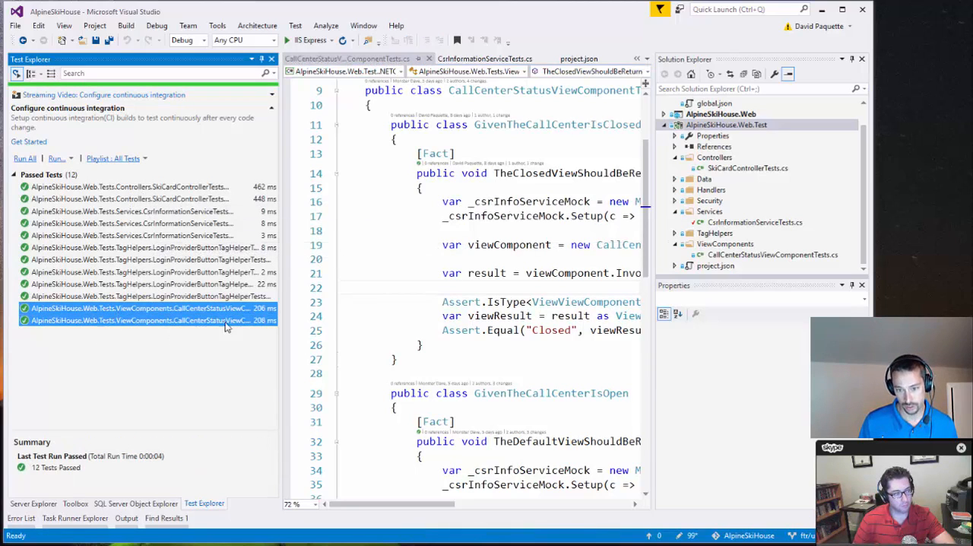
pyautogui.click(131, 235)
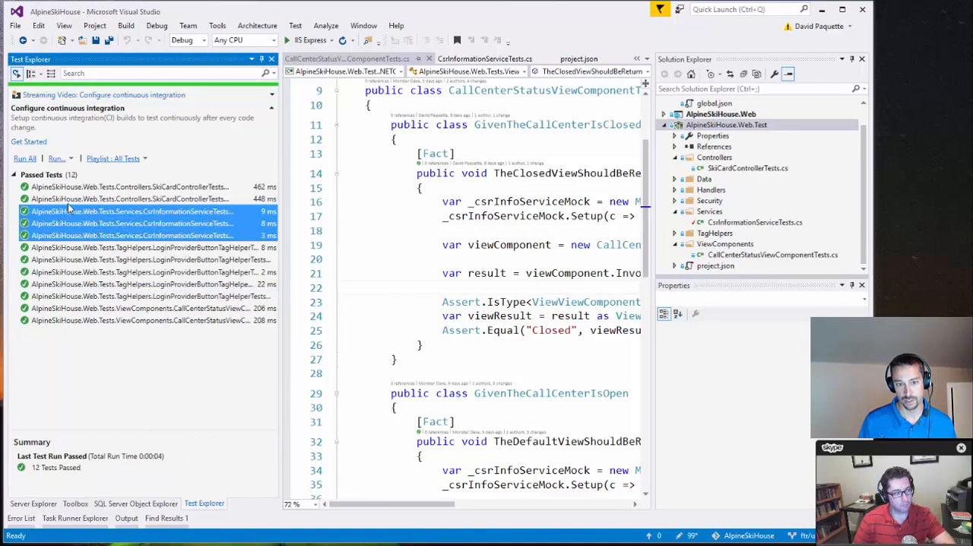
pyautogui.click(131, 222)
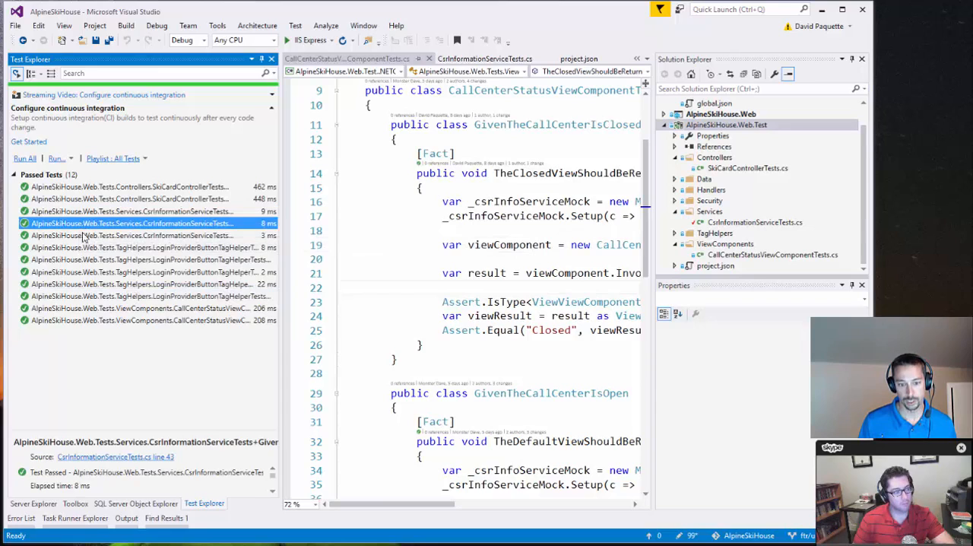
pyautogui.click(137, 235)
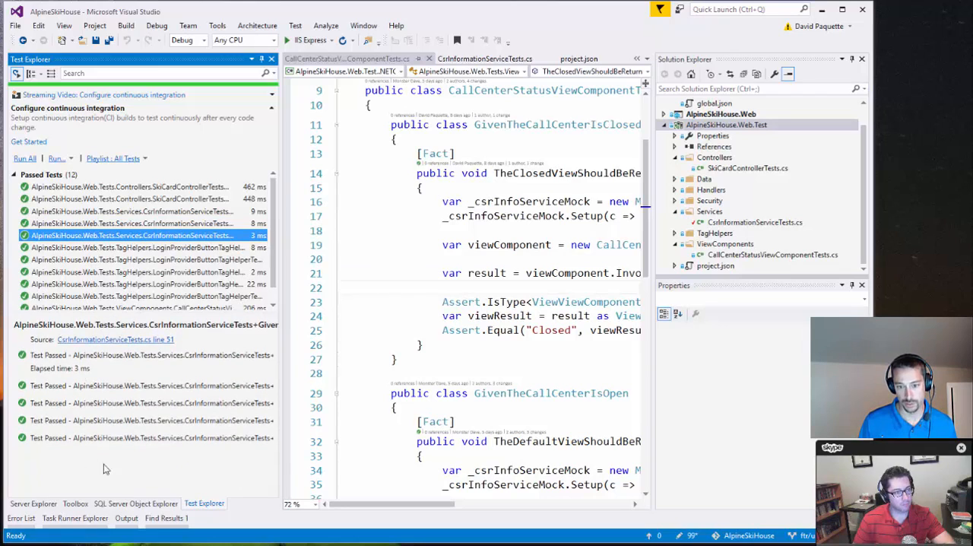
pyautogui.moveTo(285, 395)
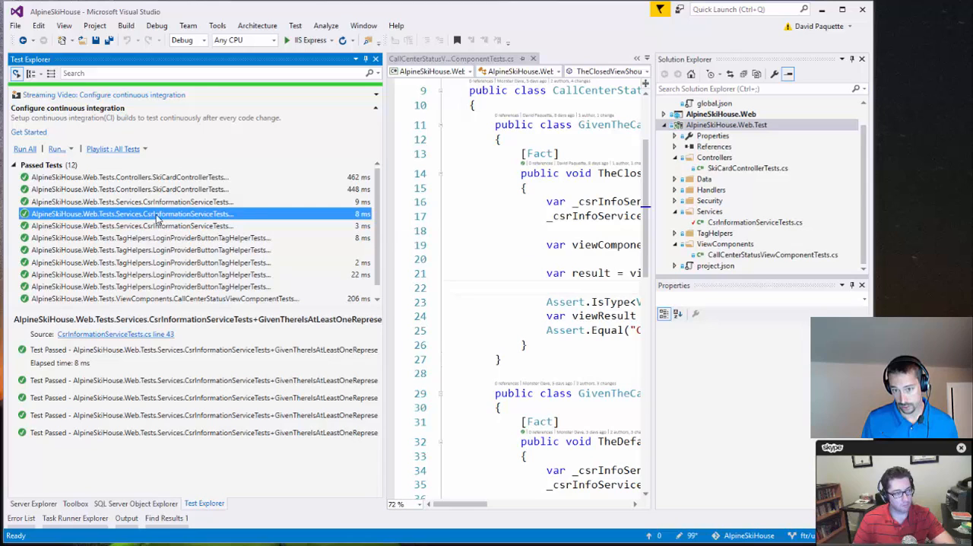
pyautogui.moveTo(243, 335)
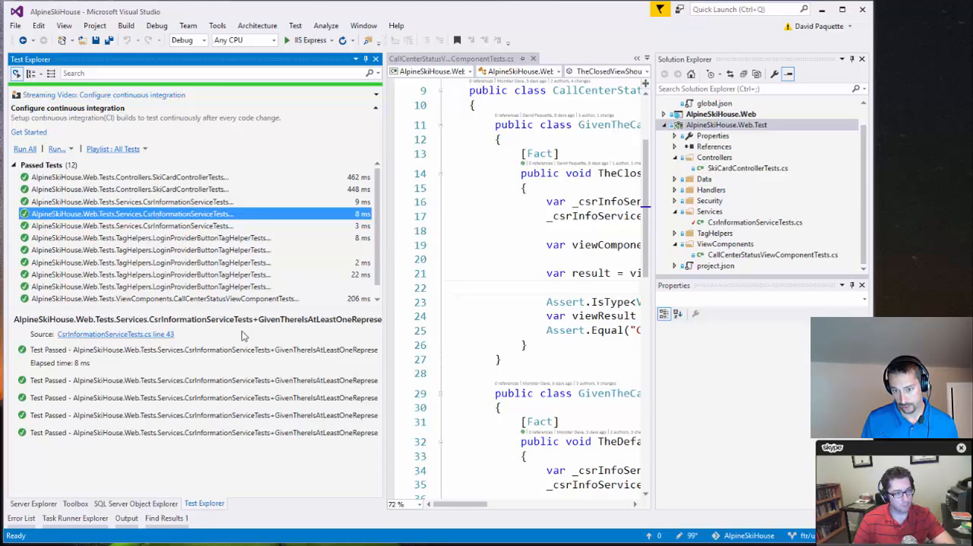
pyautogui.moveTo(262, 324)
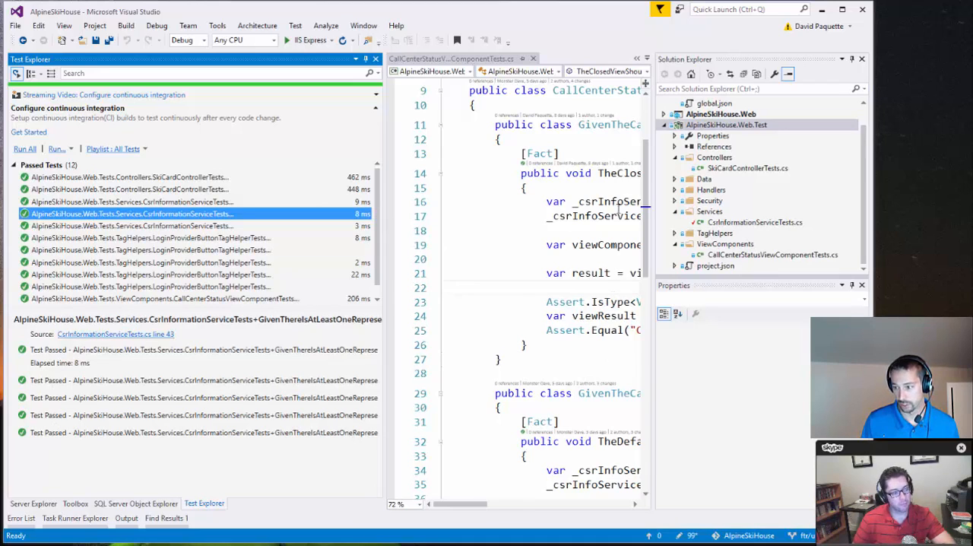
pyautogui.moveTo(505, 312)
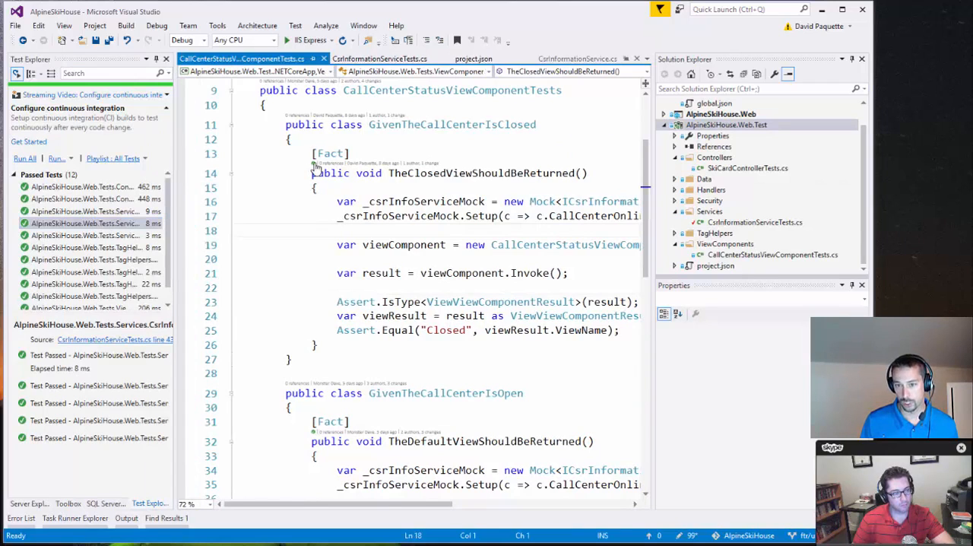
pyautogui.moveTo(314, 167)
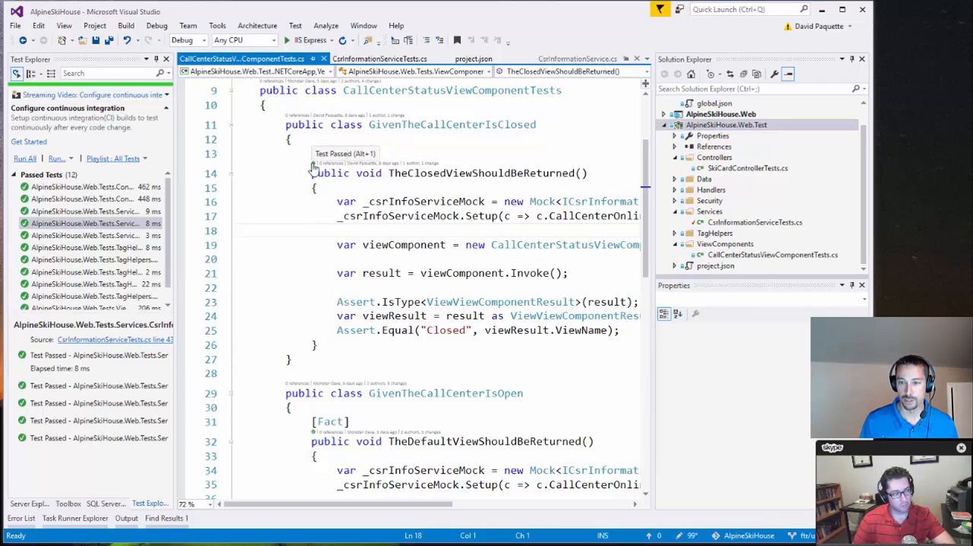
pyautogui.moveTo(365, 163)
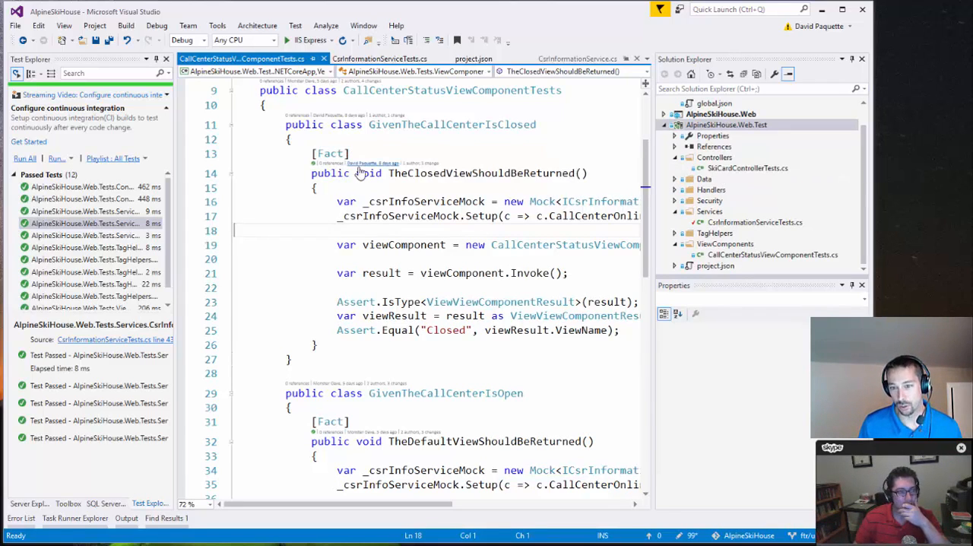
pyautogui.moveTo(311, 165)
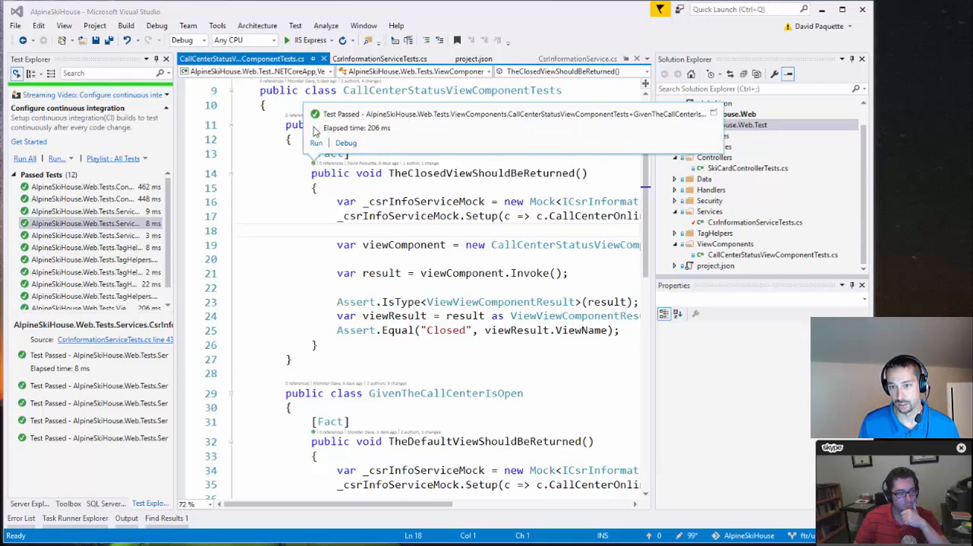
pyautogui.moveTo(375, 144)
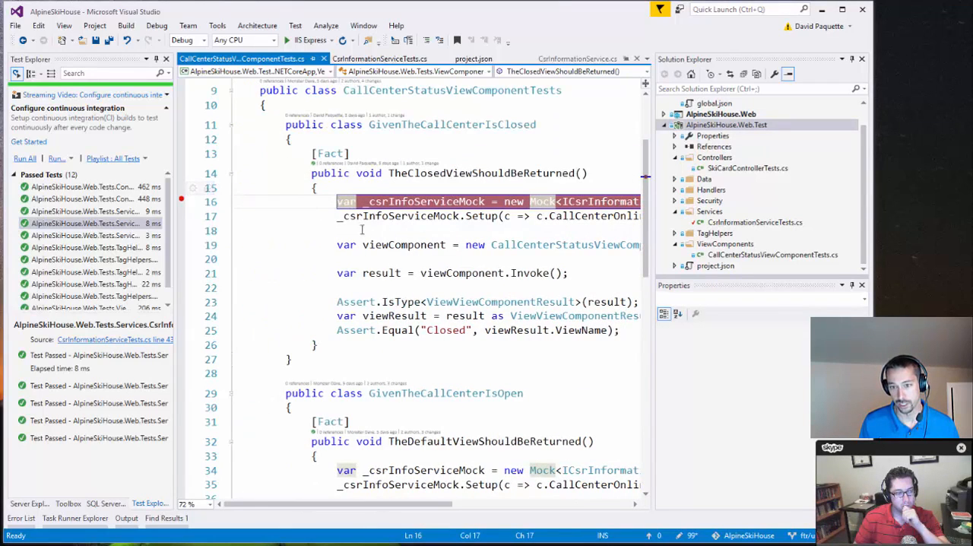
pyautogui.moveTo(312, 161)
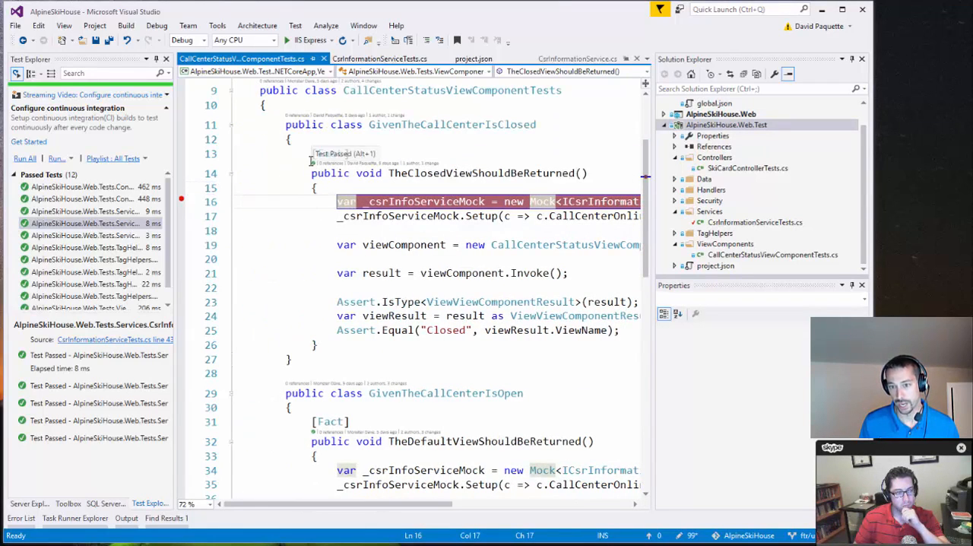
pyautogui.moveTo(344, 161)
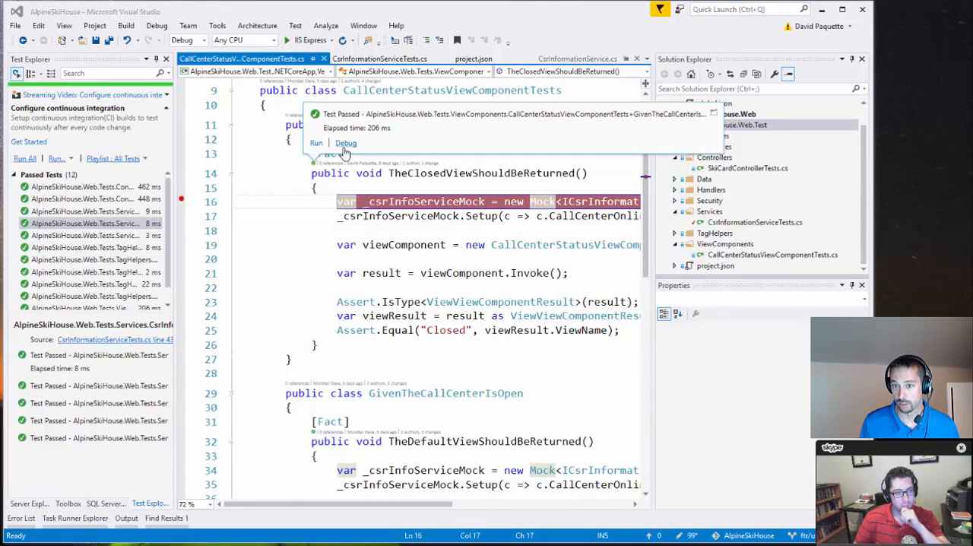
# Debug TheClosedViewShouldBeReturned from CodeLens with a breakpoint on its mock creation line
pyautogui.click(314, 143)
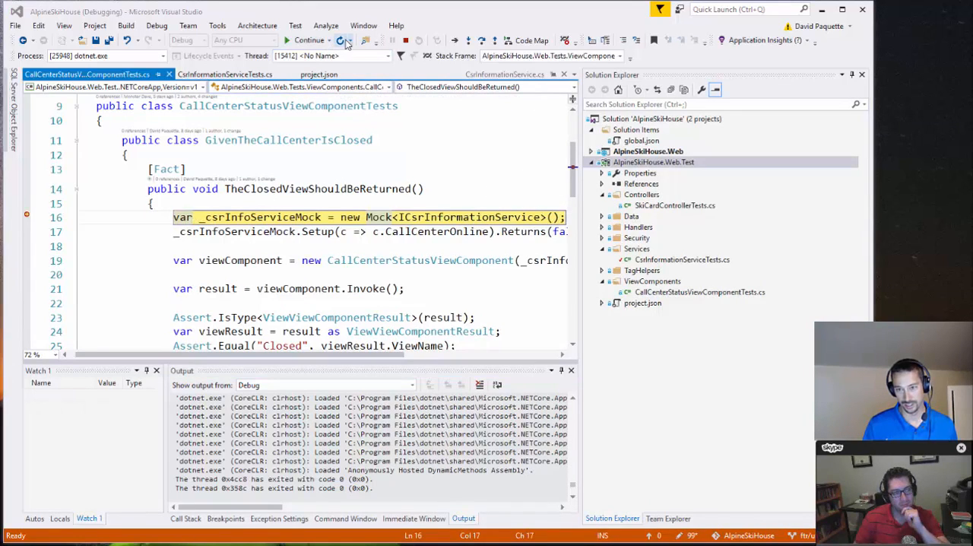
pyautogui.moveTo(465, 40)
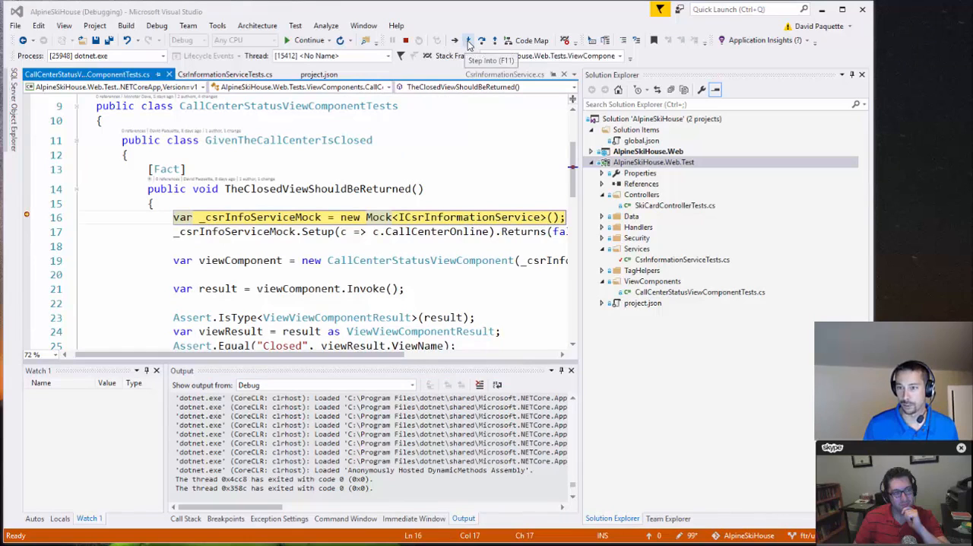
# Step Into from the breakpoint until the debug run ends with an unexpected error
pyautogui.click(478, 39)
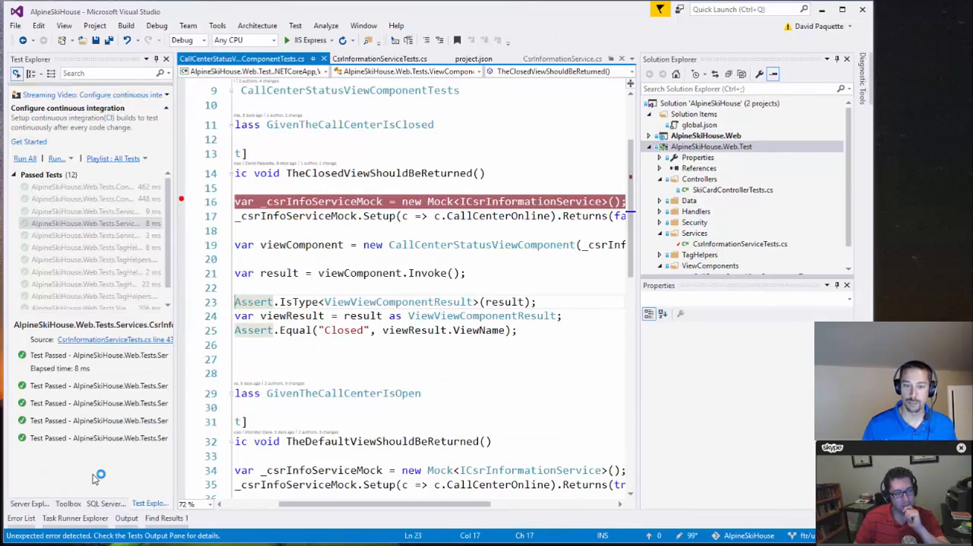
pyautogui.moveTo(89, 478)
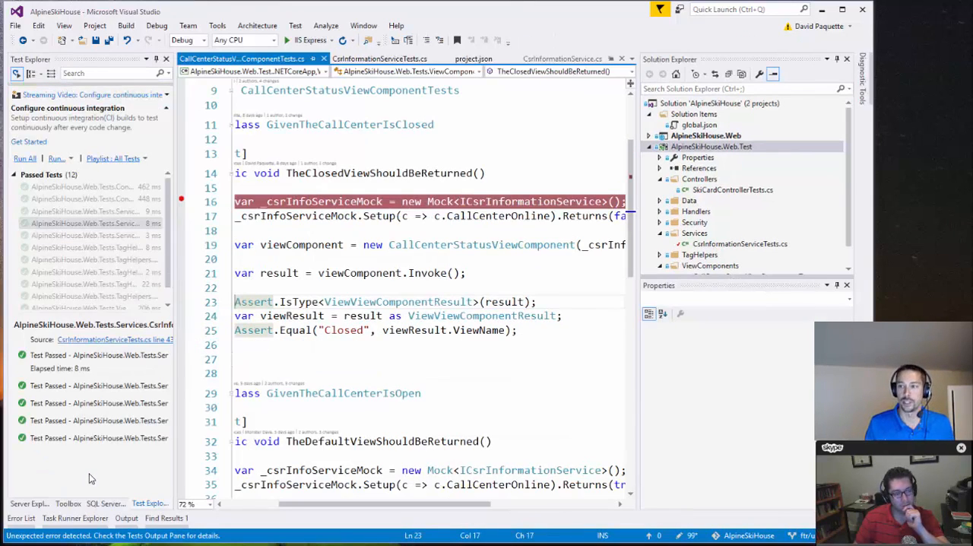